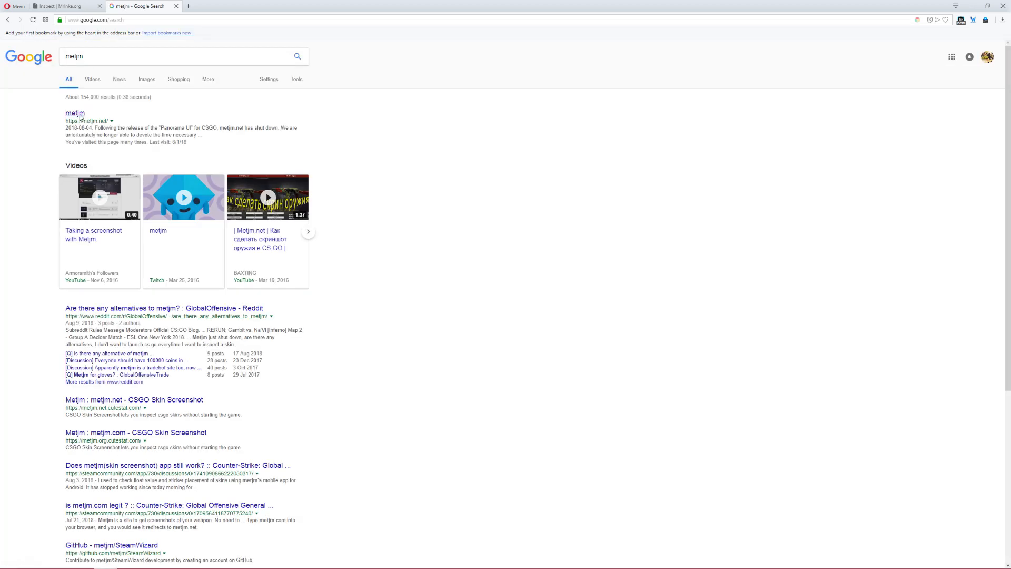
Visit metjm.net from the results, read its shutdown notice and close that tab
{"action": "left_click", "coordinate": [74, 113]}
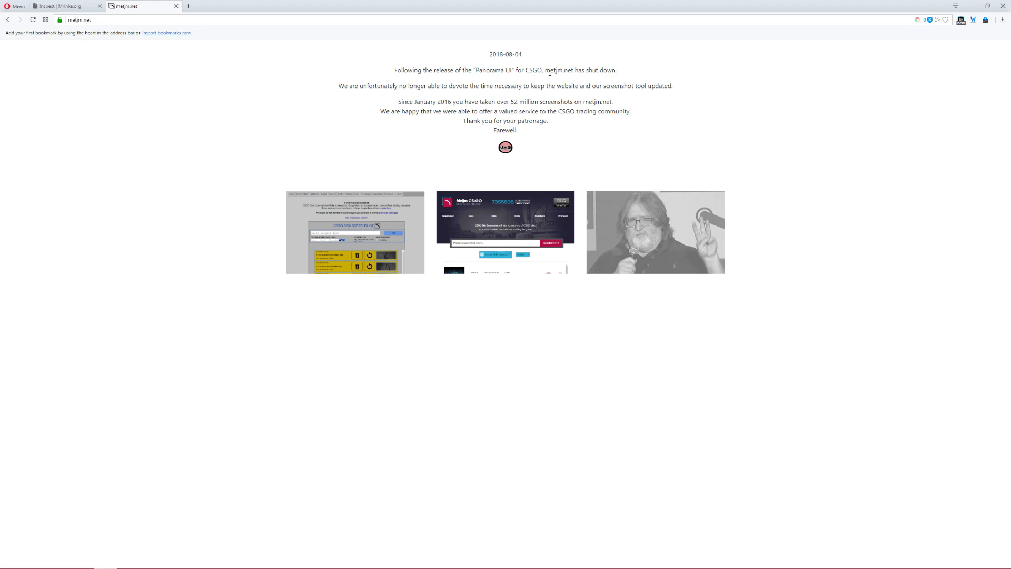
{"action": "mouse_move", "coordinate": [516, 111]}
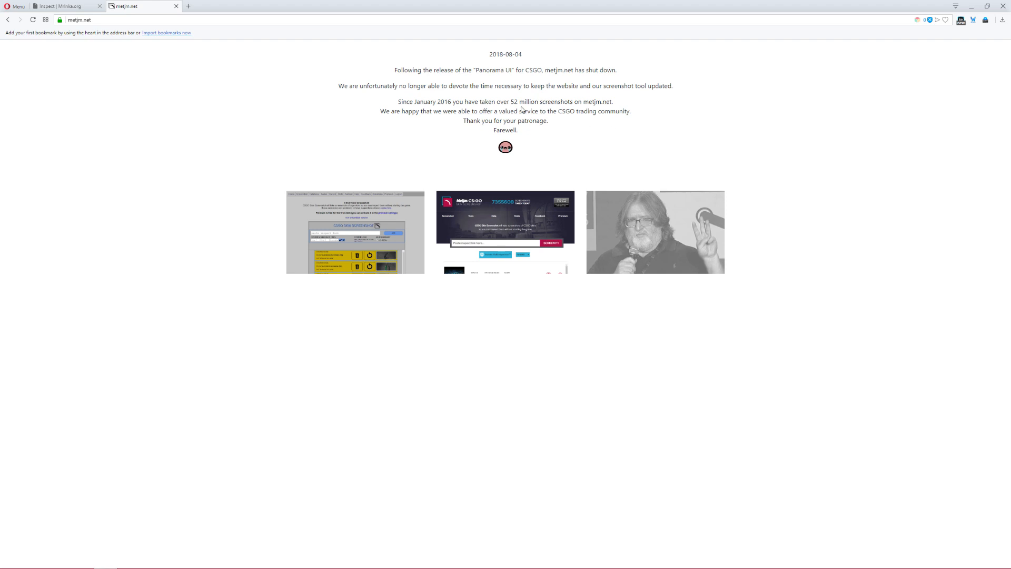
{"action": "mouse_move", "coordinate": [645, 122]}
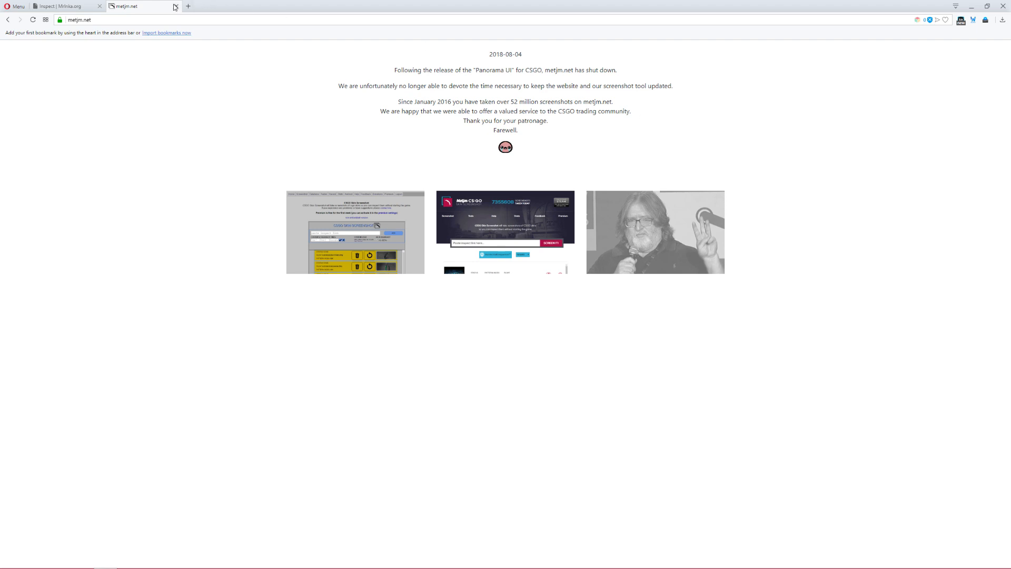
{"action": "mouse_move", "coordinate": [399, 42]}
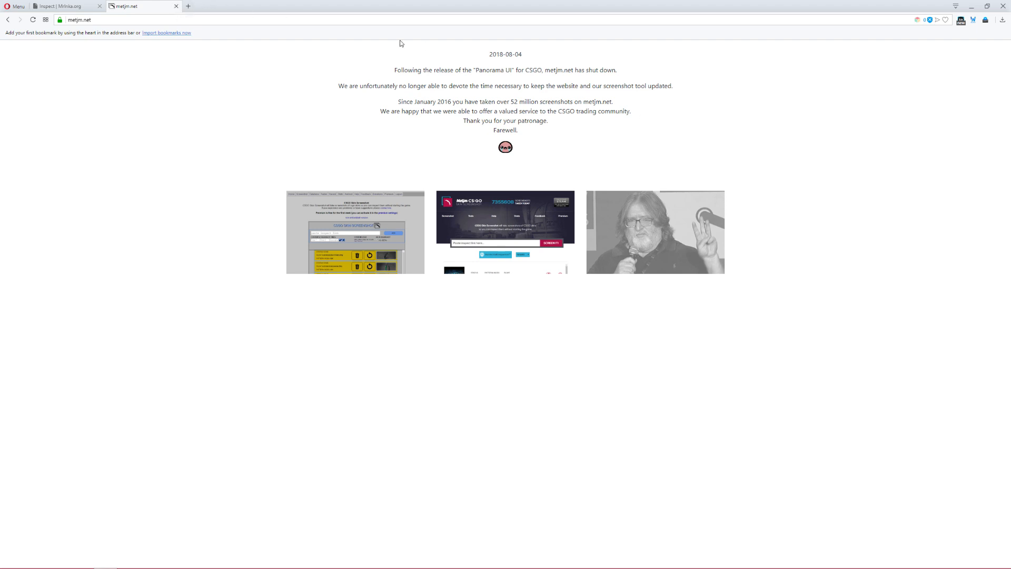
{"action": "mouse_move", "coordinate": [176, 6]}
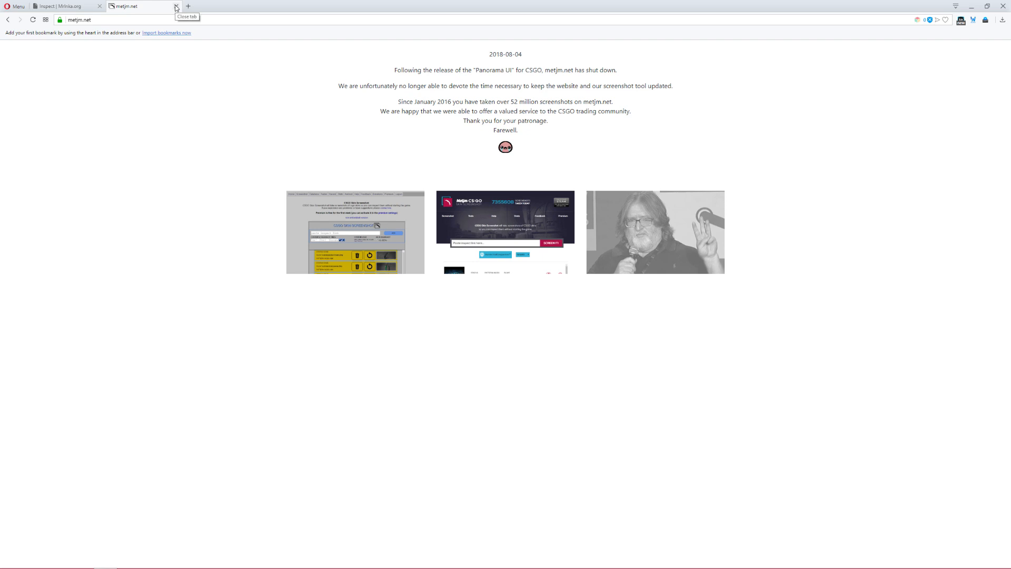
{"action": "left_click", "coordinate": [174, 5]}
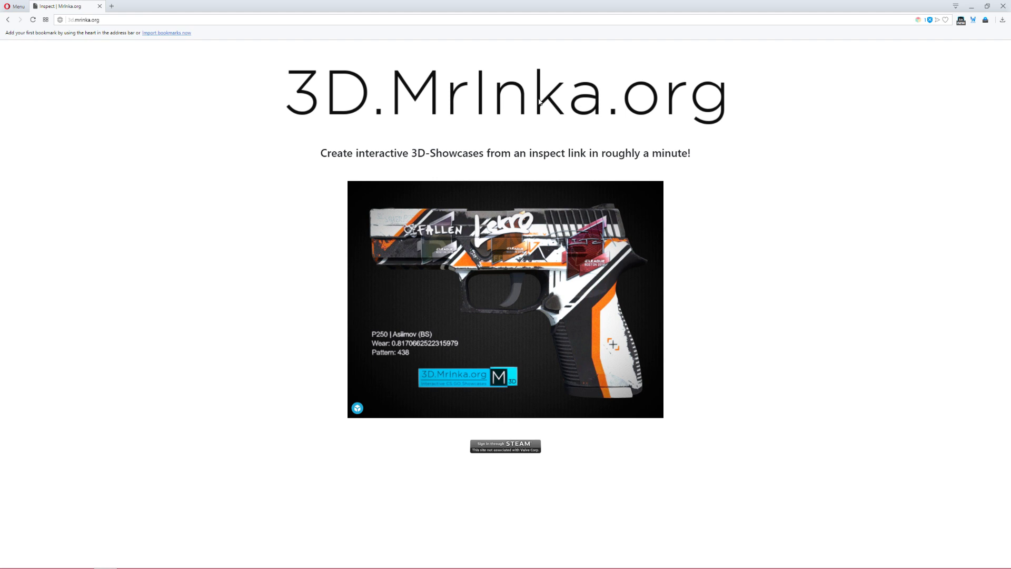
{"action": "mouse_move", "coordinate": [424, 112]}
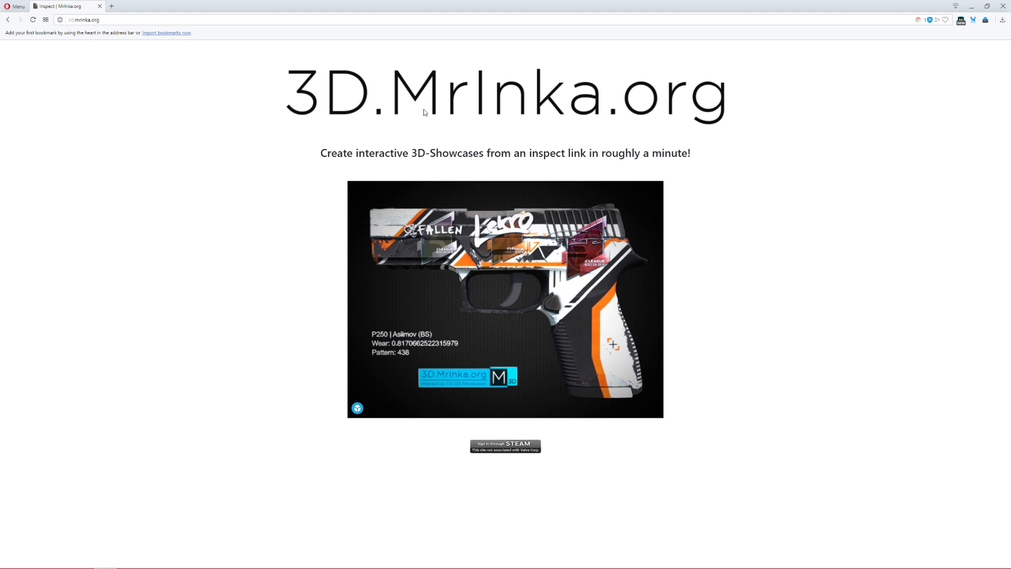
{"action": "mouse_move", "coordinate": [591, 94]}
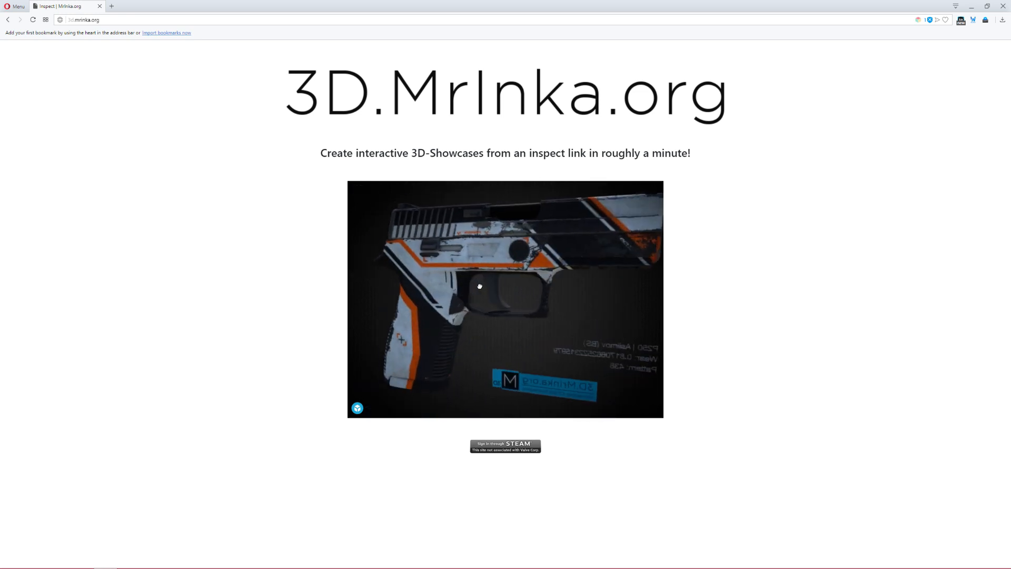
Rotate the demo P250 | Asiimov model, then start signing in through Steam
{"action": "left_click_drag", "start_coordinate": [479, 285], "coordinate": [409, 292]}
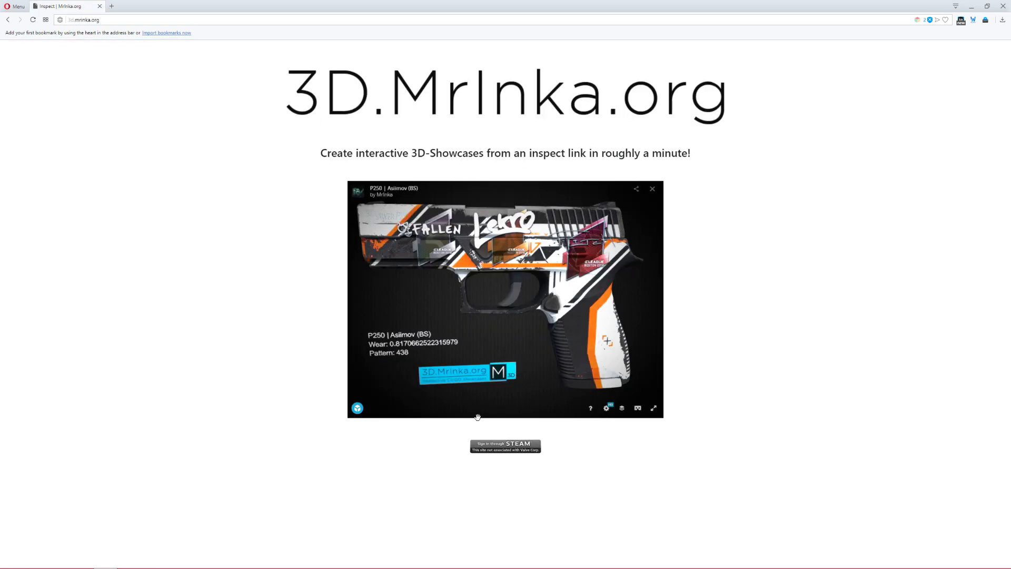
{"action": "left_click", "coordinate": [505, 446]}
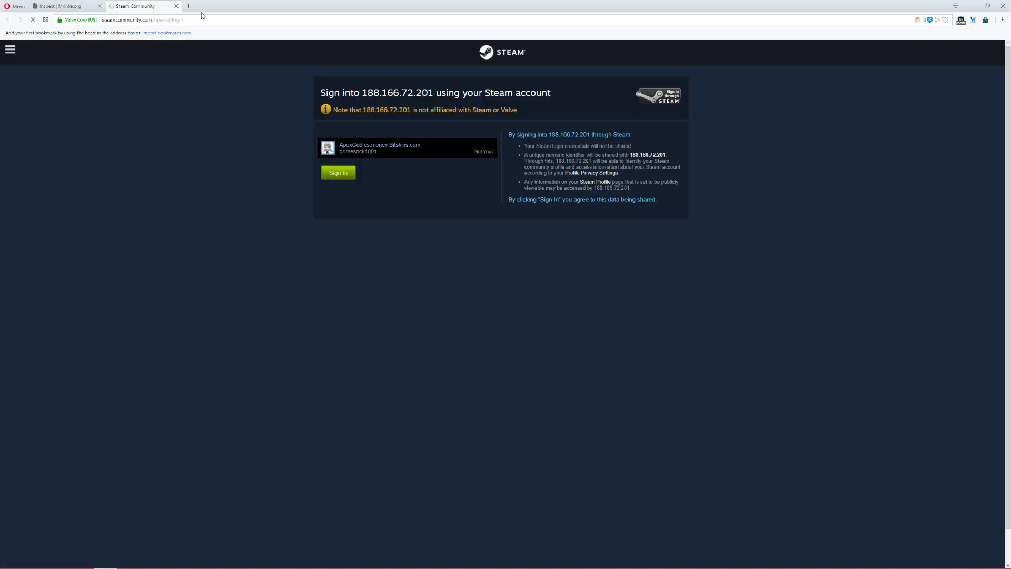
Confirm the Steam sign-in and copy the StatTrak AK-47 | Bloodsport (Factory New) inspect link
{"action": "left_click", "coordinate": [338, 172]}
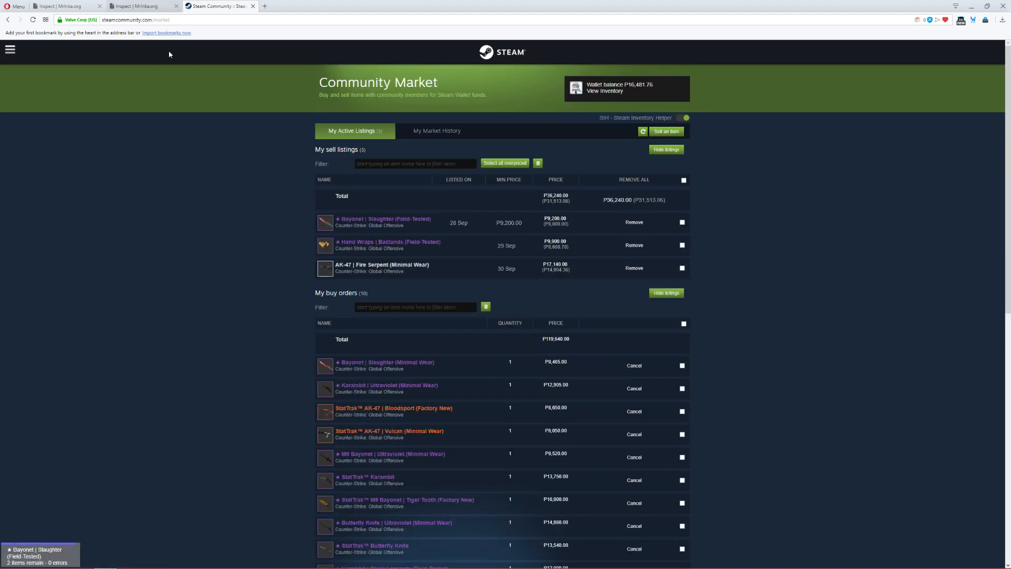
{"action": "scroll", "scroll_direction": "down", "scroll_amount": 3}
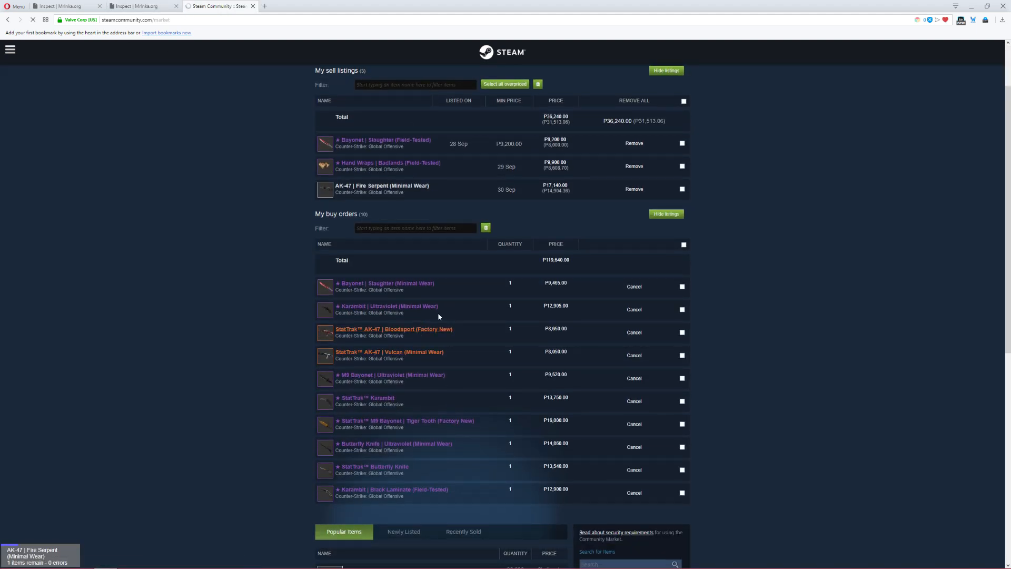
{"action": "left_click", "coordinate": [394, 329]}
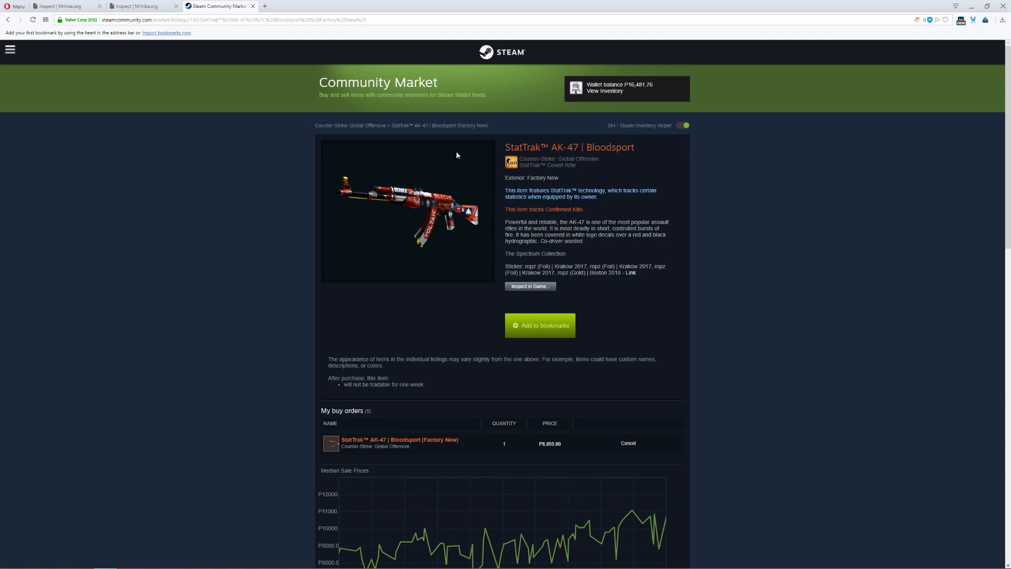
{"action": "mouse_move", "coordinate": [623, 168]}
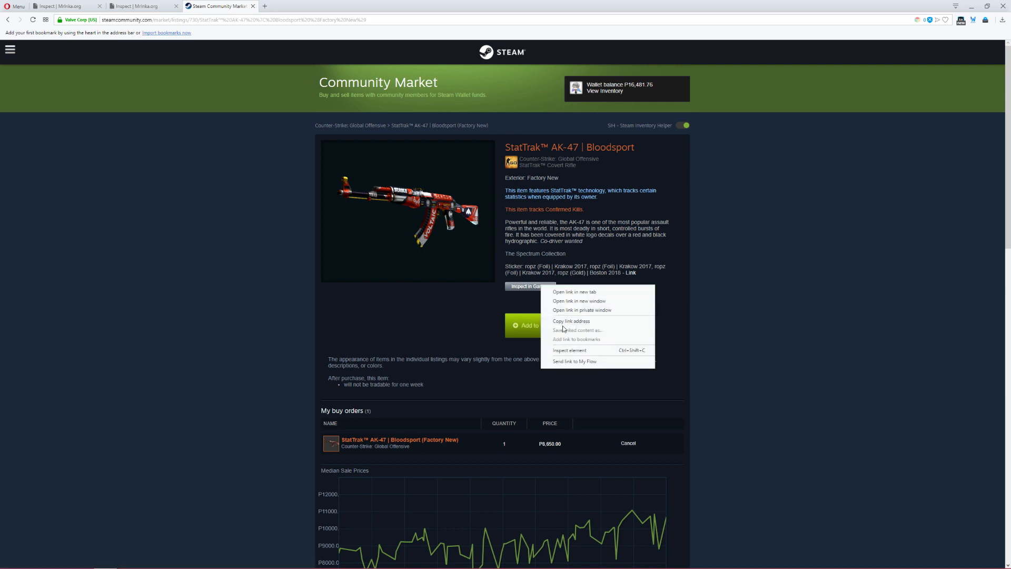
{"action": "left_click", "coordinate": [64, 5]}
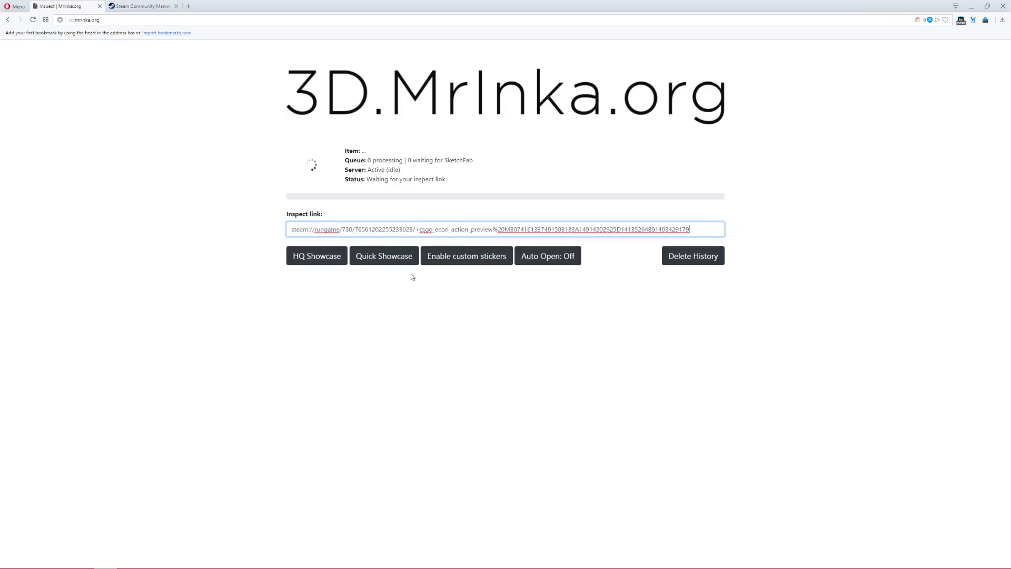
{"action": "mouse_move", "coordinate": [398, 255]}
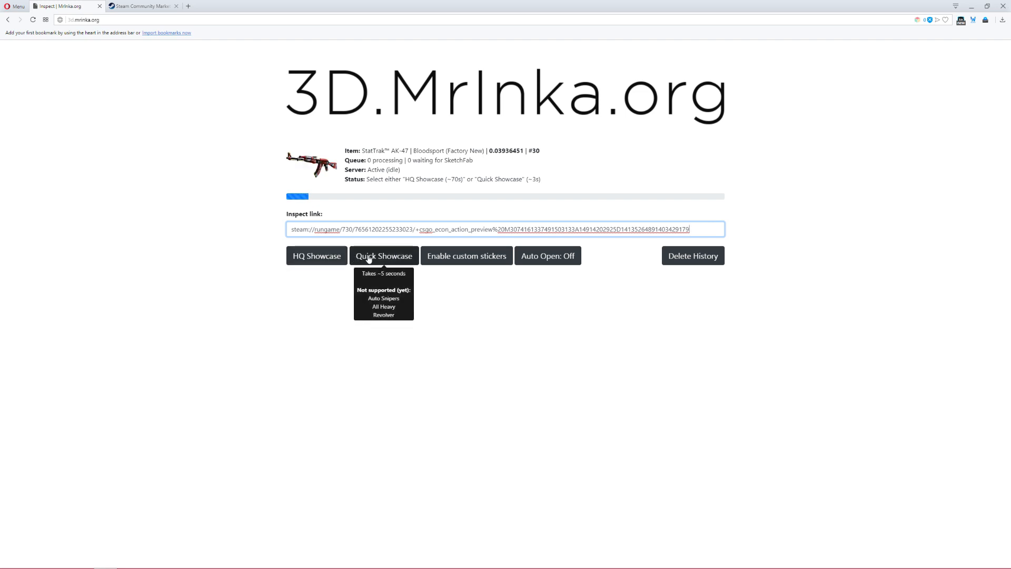
{"action": "mouse_move", "coordinate": [326, 255]}
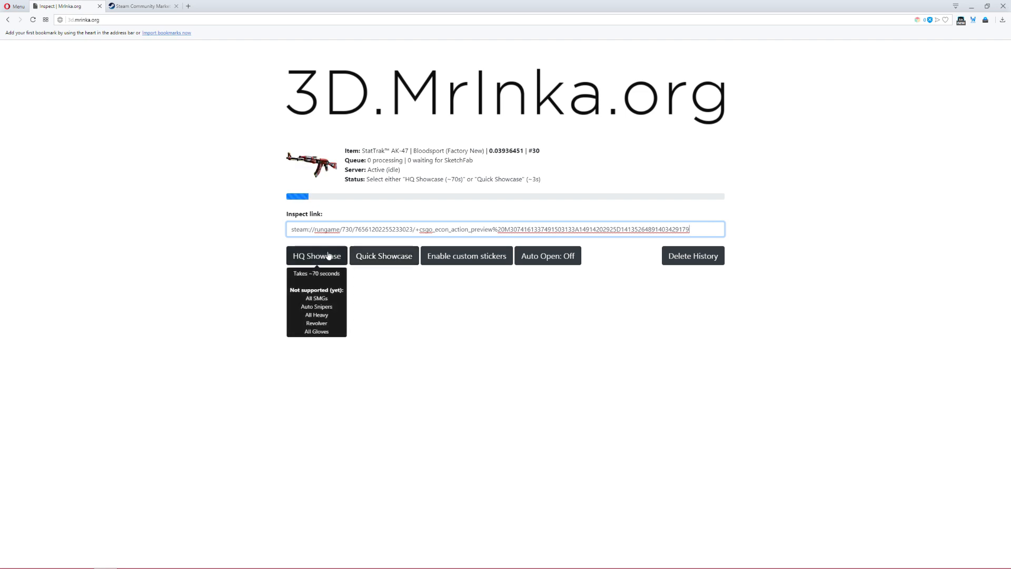
Request an HQ Showcase of the StatTrak AK-47 | Bloodsport from its inspect link
{"action": "left_click", "coordinate": [316, 255]}
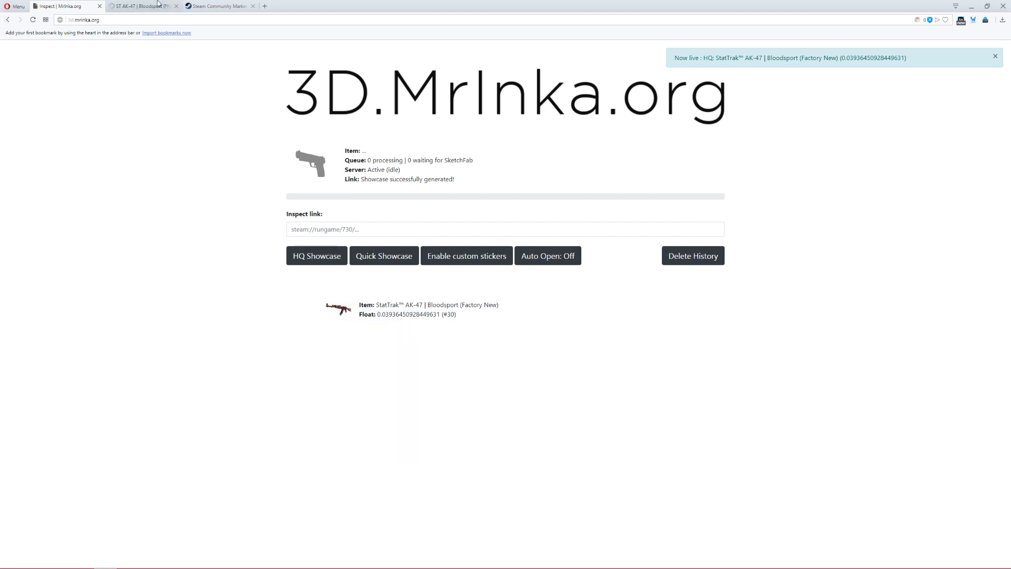
View the generated ST AK-47 | Bloodsport model on Sketchfab and rotate it
{"action": "left_click", "coordinate": [142, 5]}
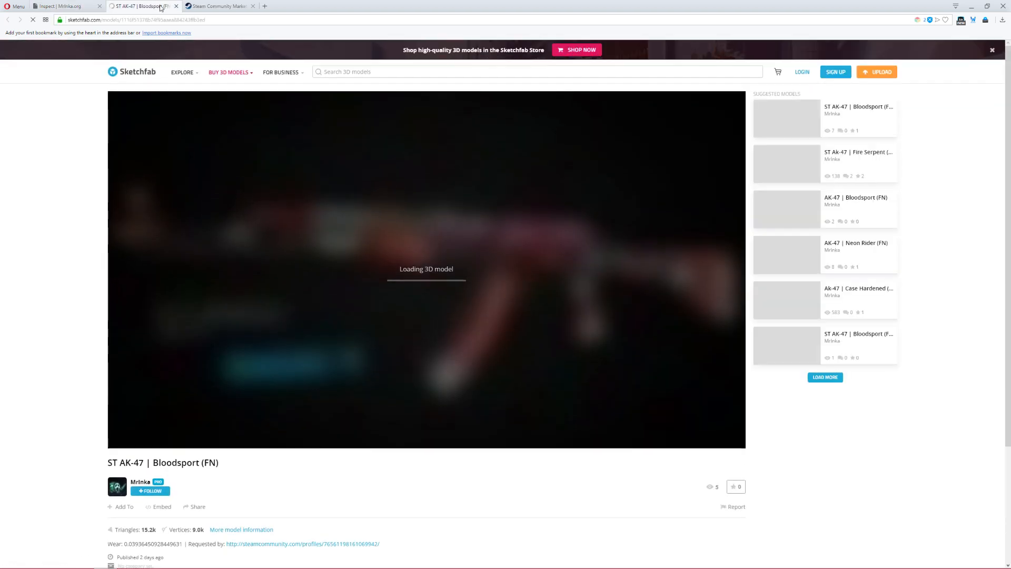
{"action": "left_click", "coordinate": [281, 71]}
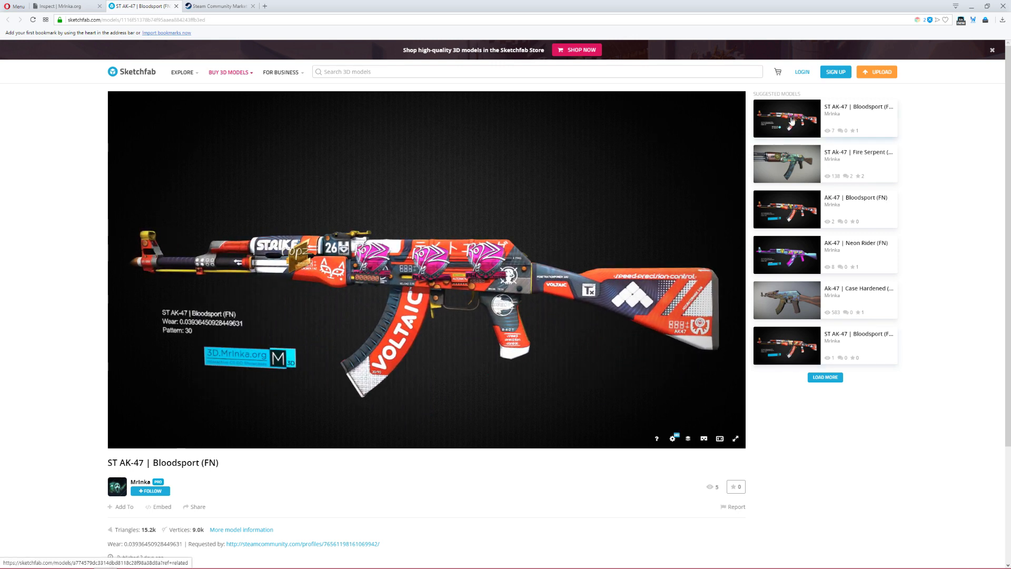
{"action": "mouse_move", "coordinate": [720, 256]}
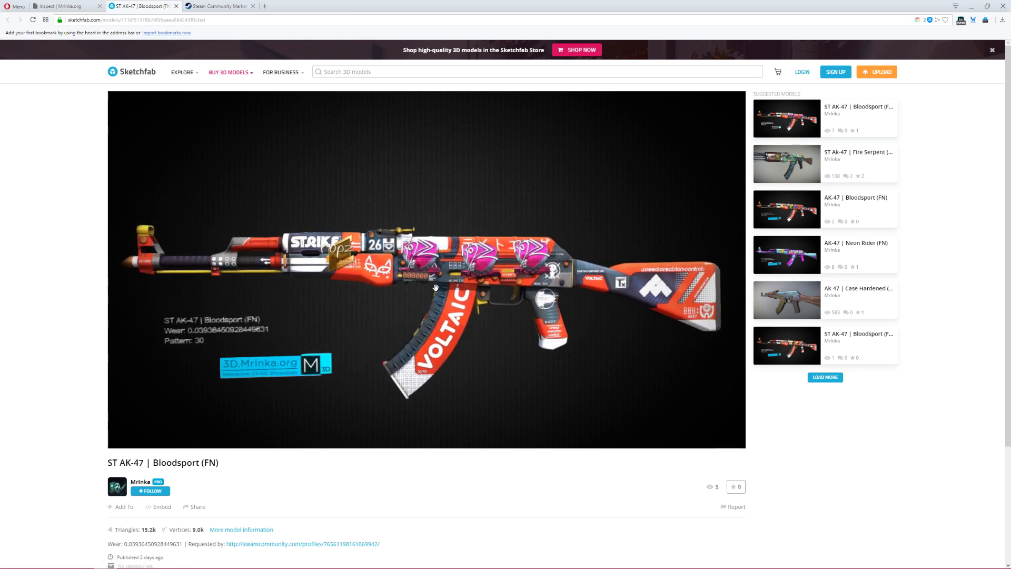
{"action": "left_click_drag", "start_coordinate": [435, 286], "coordinate": [522, 286]}
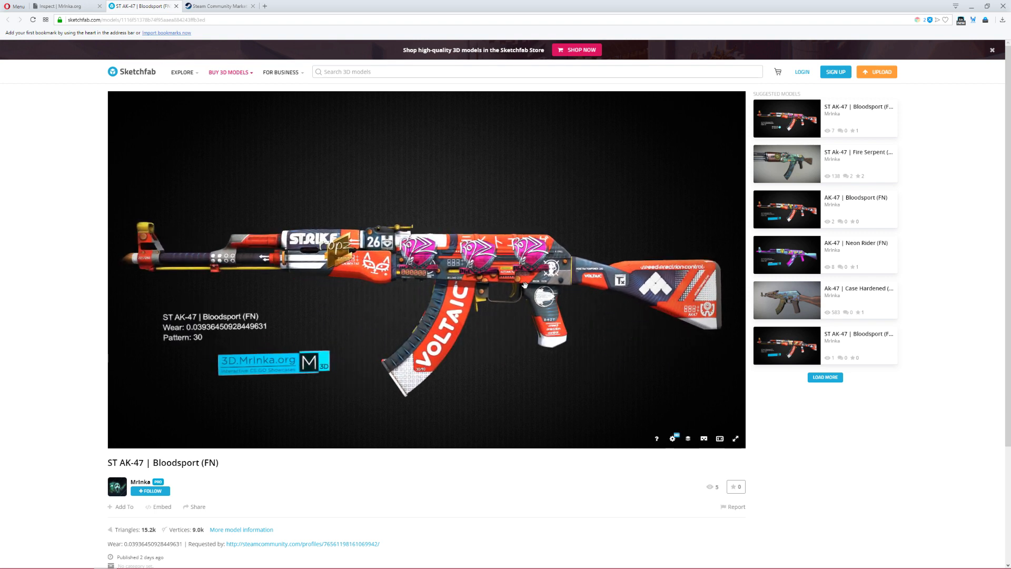
Return to the Bloodsport market listing and look through it again
{"action": "left_click", "coordinate": [227, 5]}
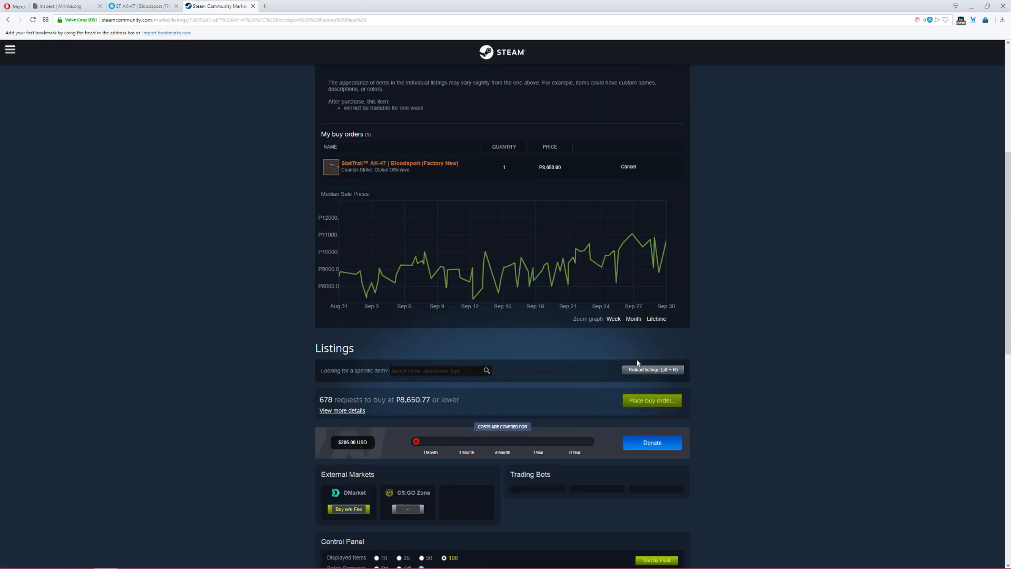
{"action": "scroll", "scroll_direction": "down", "scroll_amount": 3}
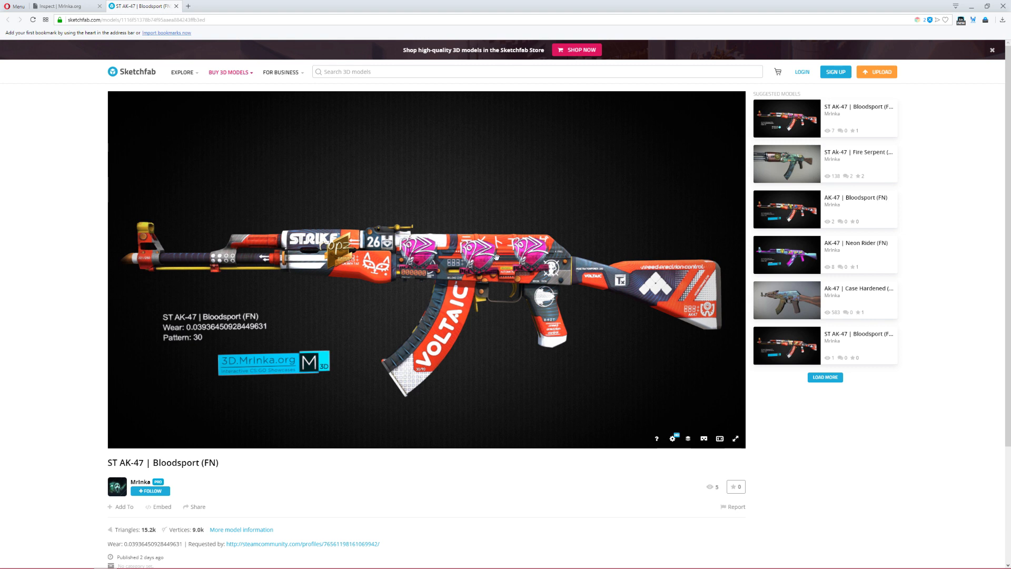
{"action": "left_click", "coordinate": [228, 72]}
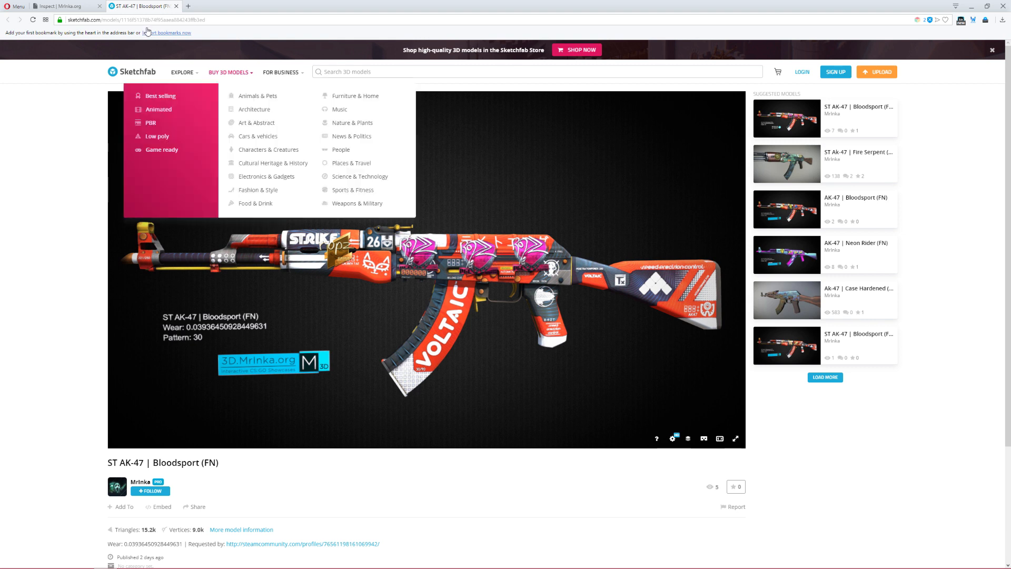
Back on 3D.MrInka.org, enable custom stickers for the Bloodsport link
{"action": "left_click", "coordinate": [63, 6]}
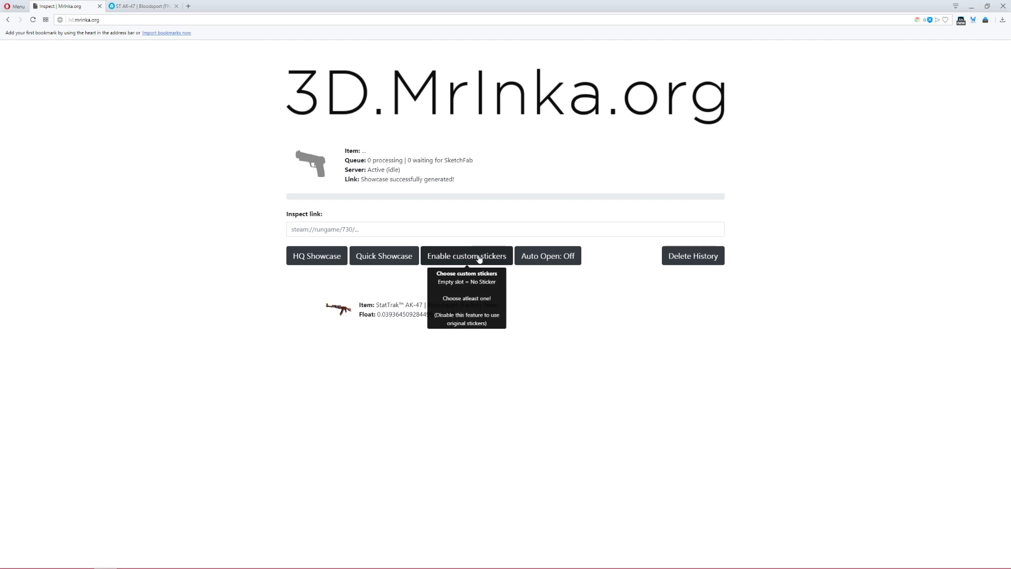
{"action": "left_click", "coordinate": [468, 255]}
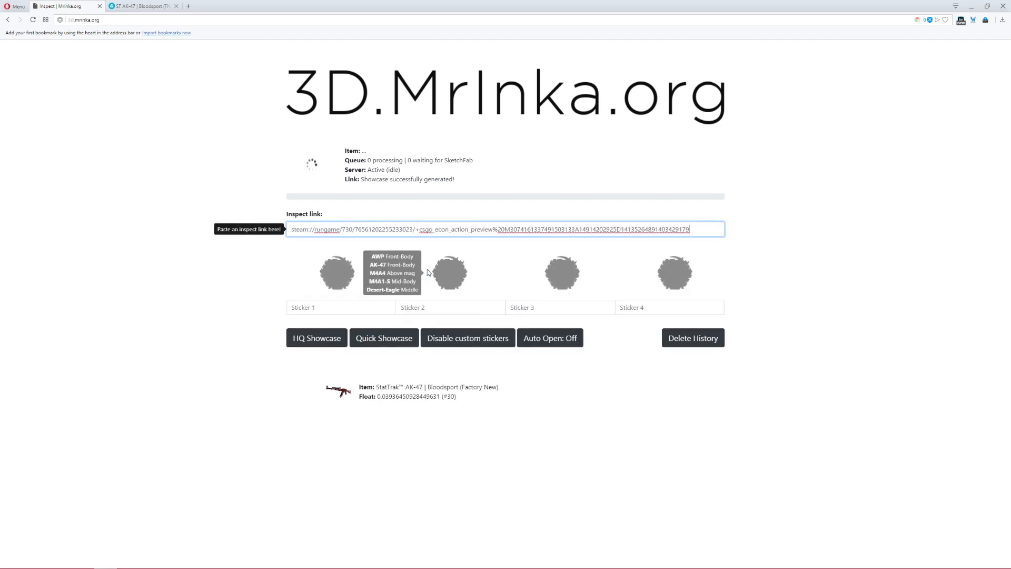
{"action": "left_click", "coordinate": [342, 307]}
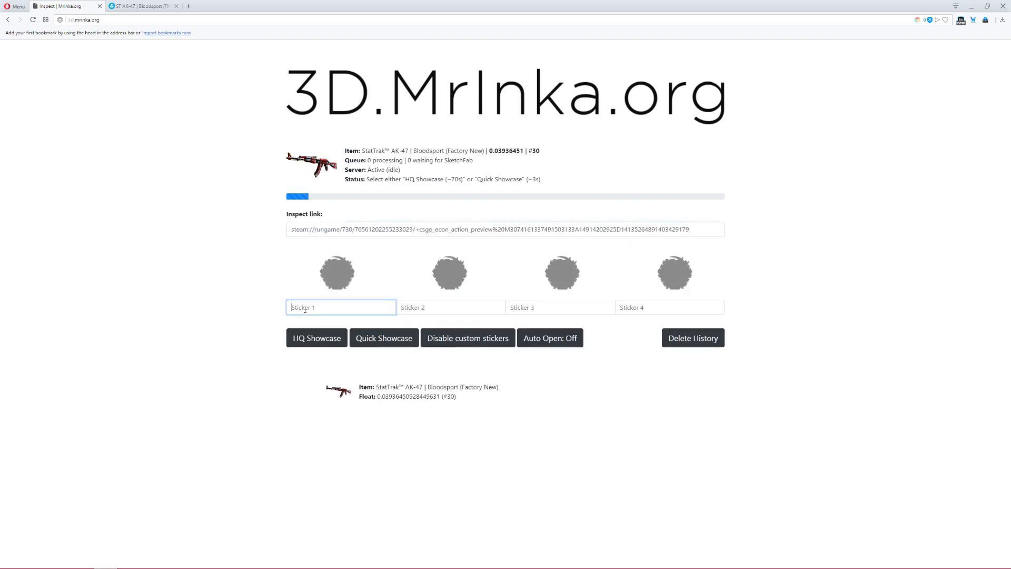
Enter HellRaisers (Holo) | Katowice 2014 as Sticker 1 by searching 'hellrai'
{"action": "type", "text": "tit"}
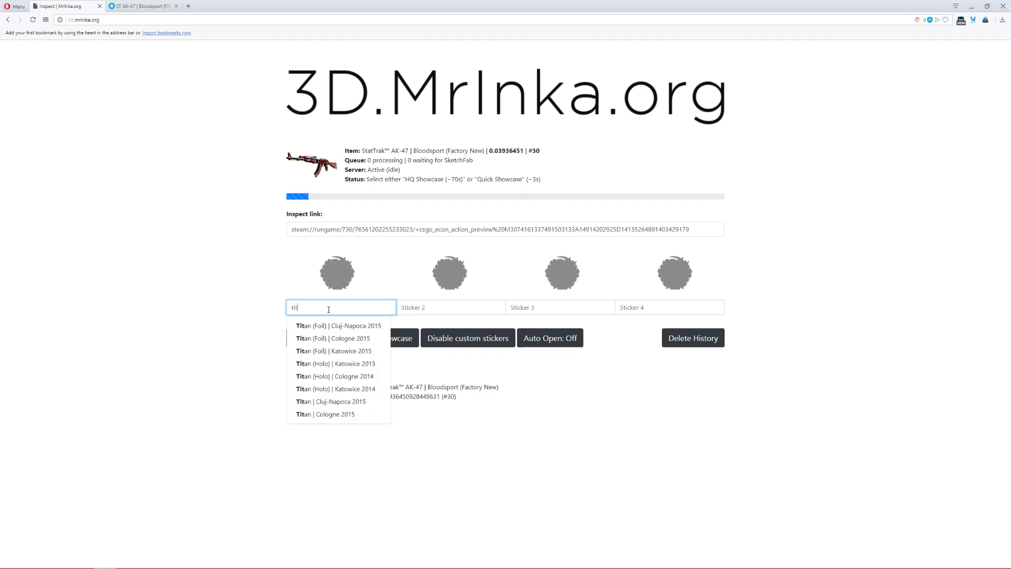
{"action": "type", "text": "a"}
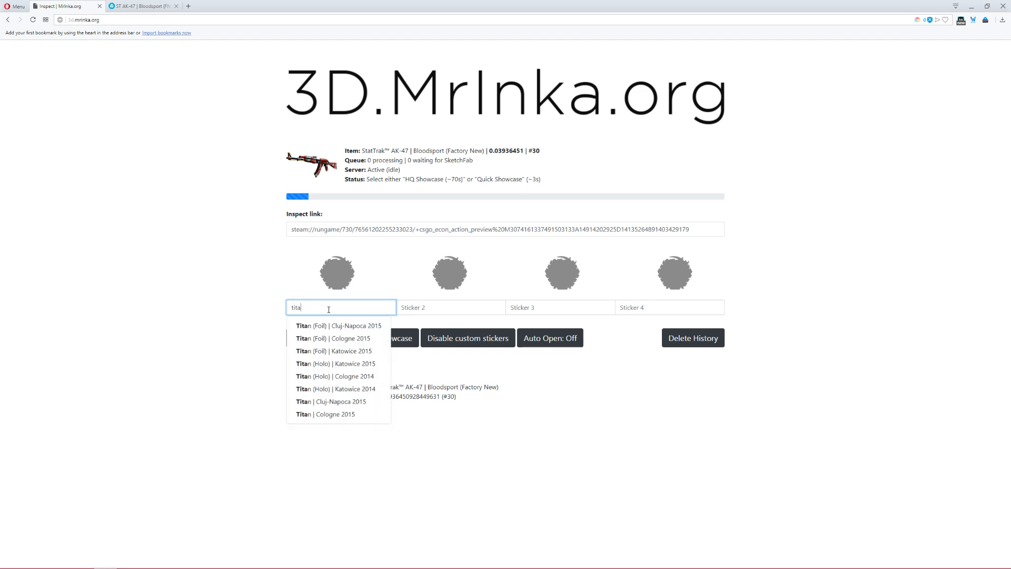
{"action": "type", "text": "hellraisers (holo"}
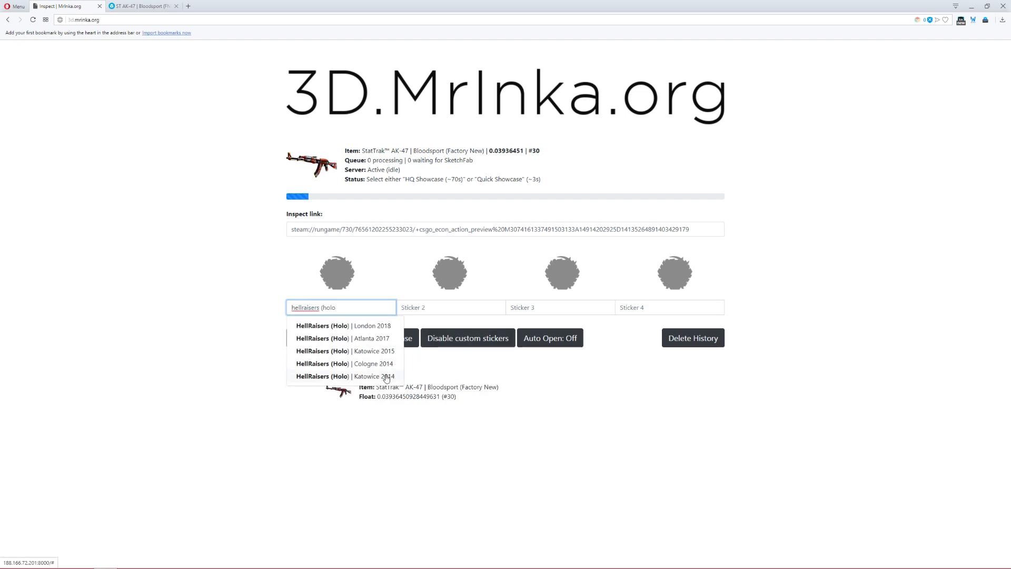
{"action": "left_click", "coordinate": [367, 376]}
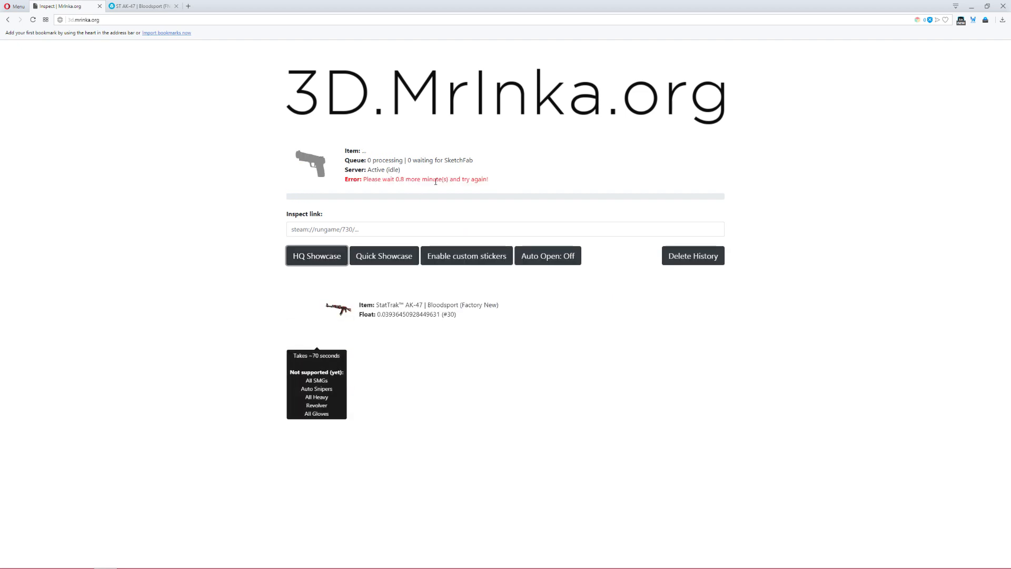
{"action": "mouse_move", "coordinate": [312, 79]}
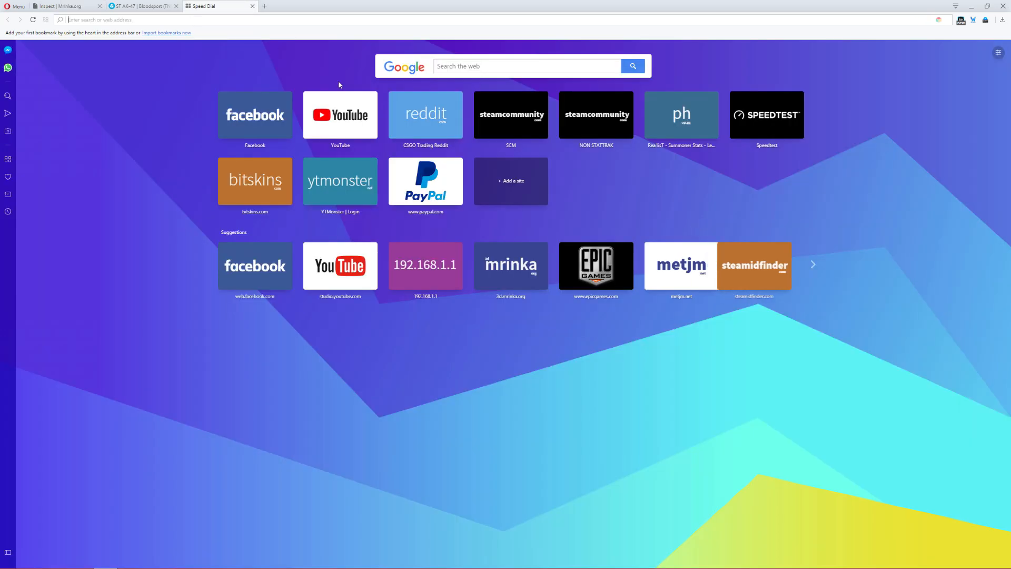
From the CSGO Trading subreddit's top posts, open the 3D Inspecting PSA update post
{"action": "left_click", "coordinate": [425, 115]}
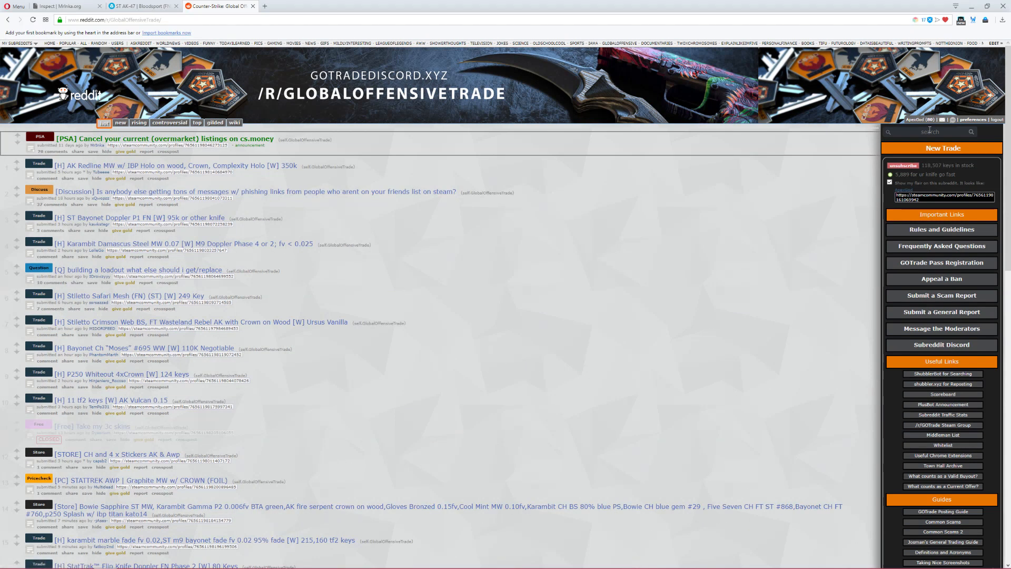
{"action": "mouse_move", "coordinate": [287, 4]}
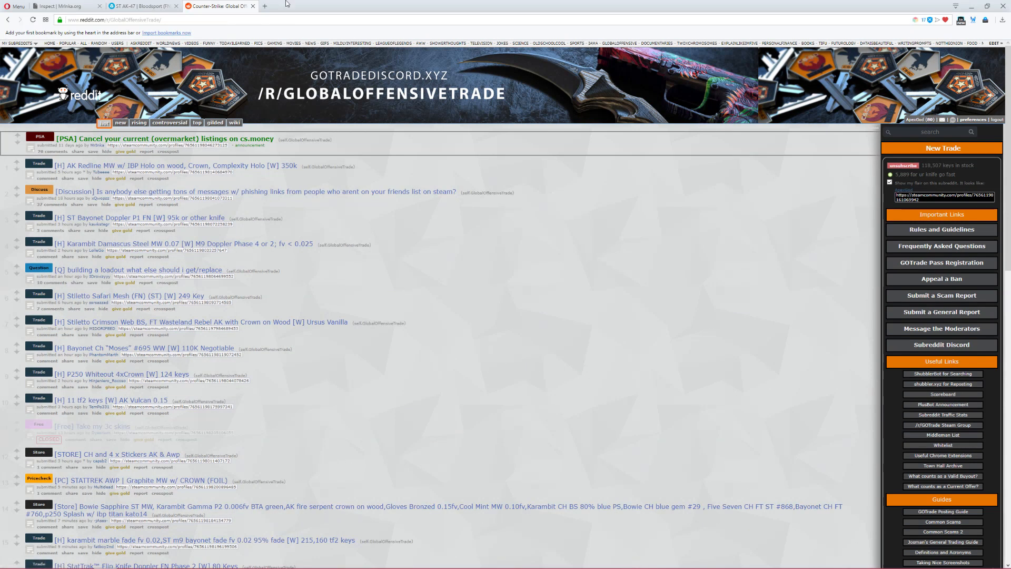
{"action": "left_click", "coordinate": [63, 7]}
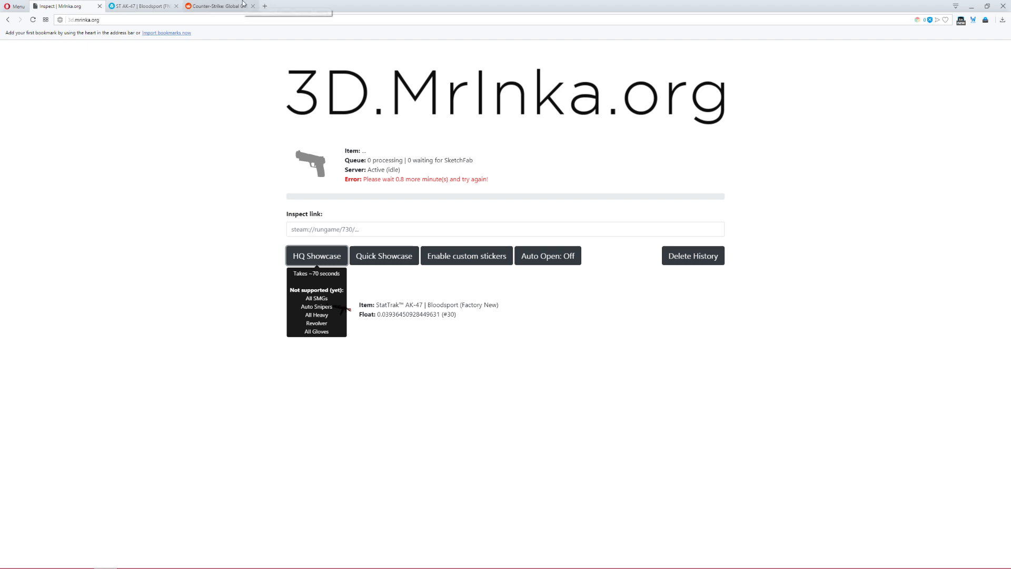
{"action": "left_click", "coordinate": [219, 5]}
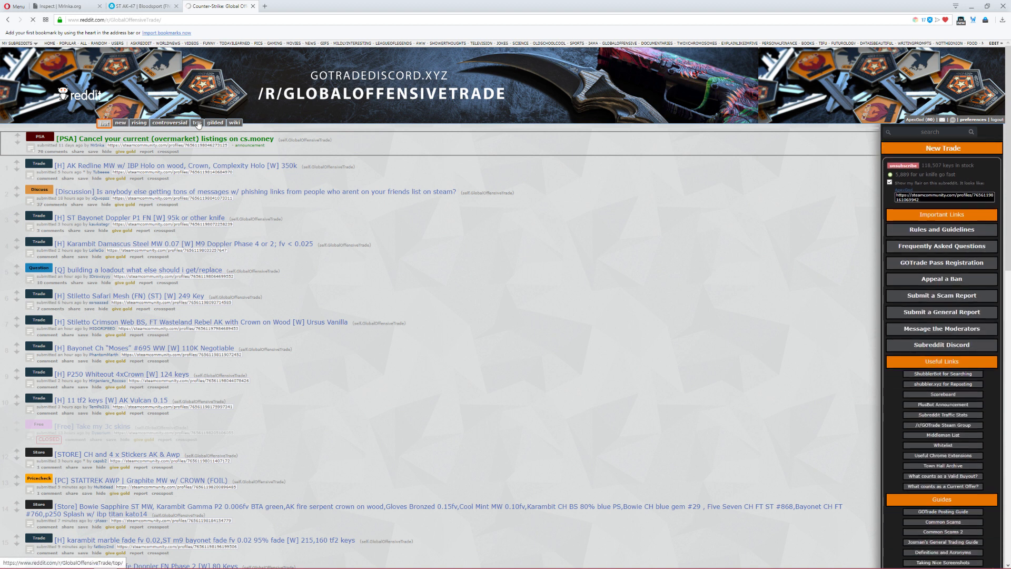
{"action": "left_click", "coordinate": [196, 122]}
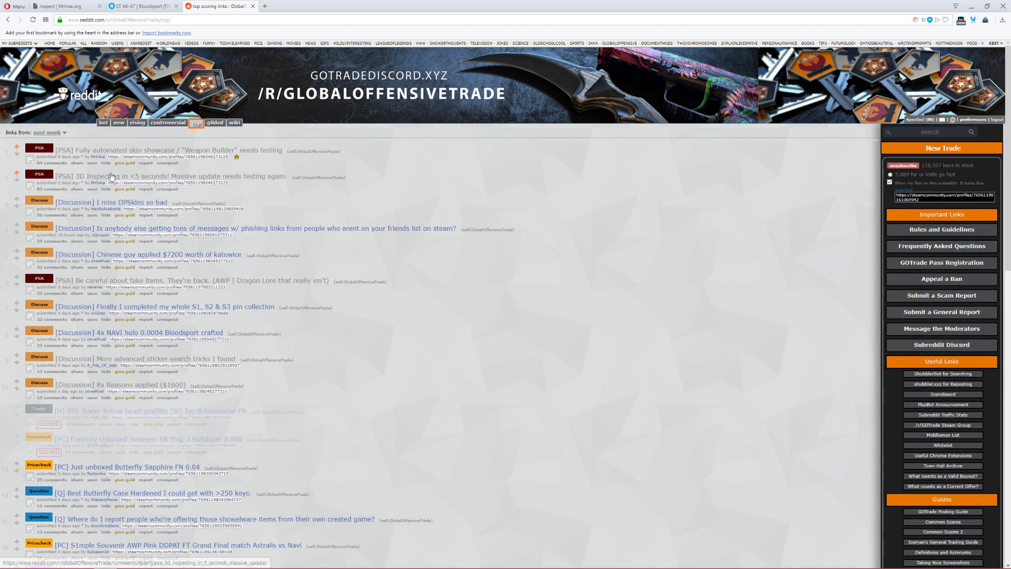
{"action": "left_click", "coordinate": [265, 7]}
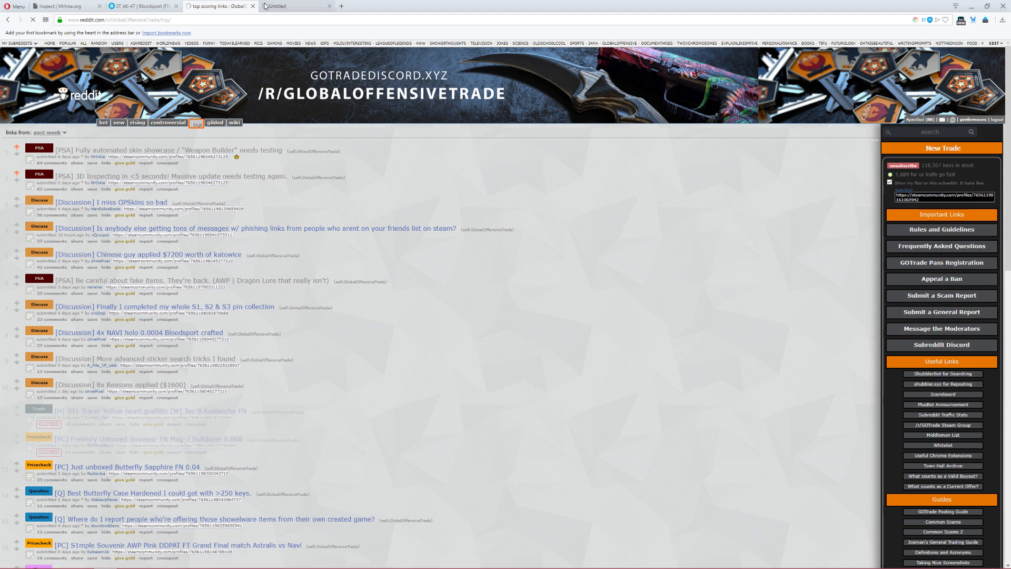
{"action": "left_click", "coordinate": [154, 150]}
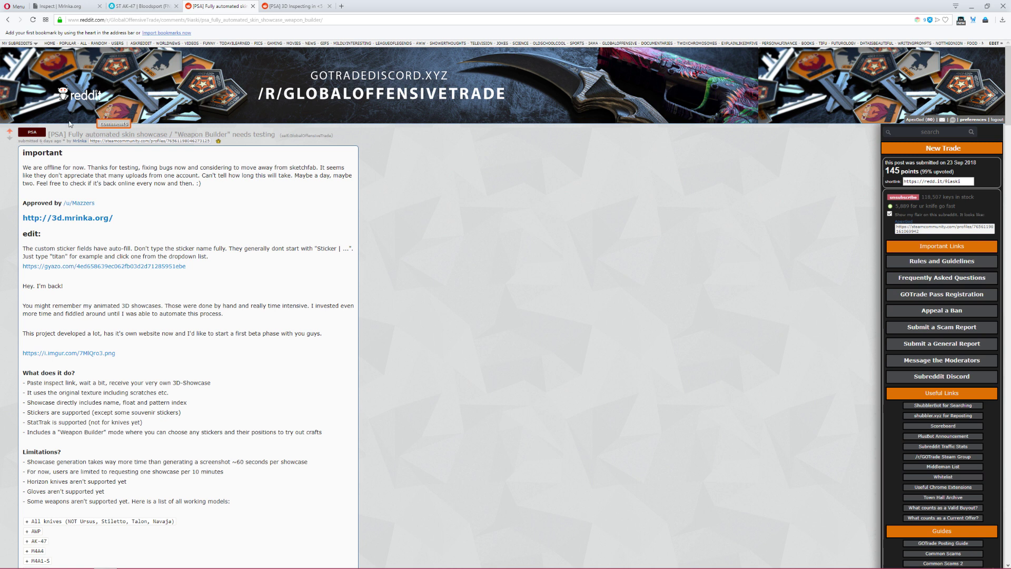
Read down the PSA post through its usage steps, supported items and known bugs
{"action": "scroll", "scroll_direction": "down", "scroll_amount": 3}
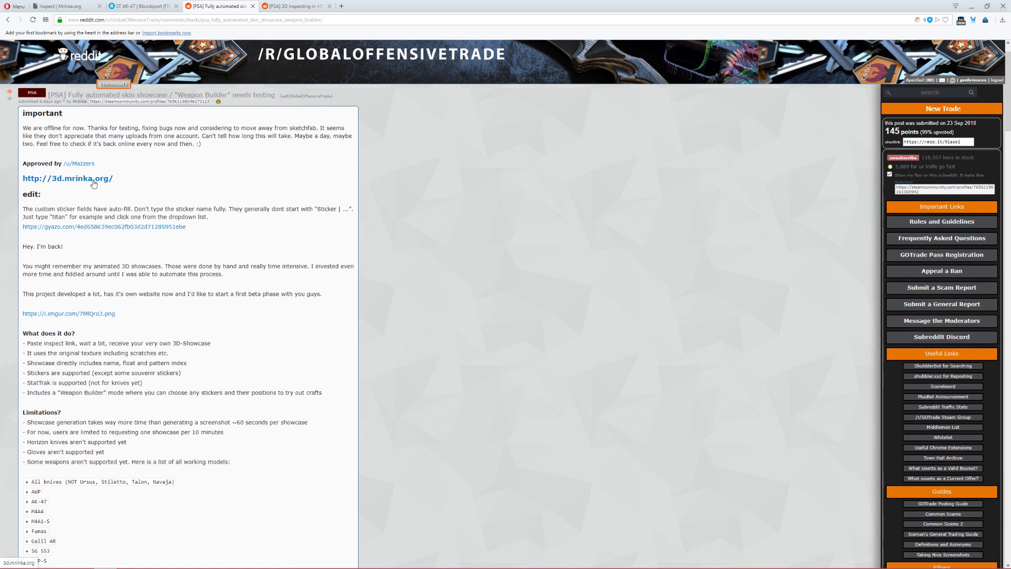
{"action": "scroll", "scroll_direction": "down", "scroll_amount": 3}
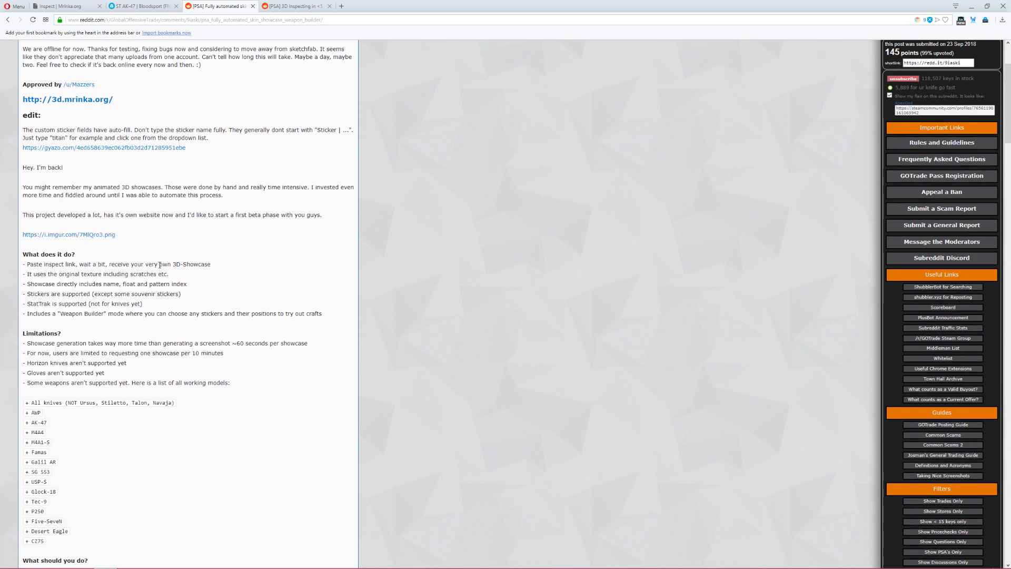
{"action": "left_click", "coordinate": [132, 6]}
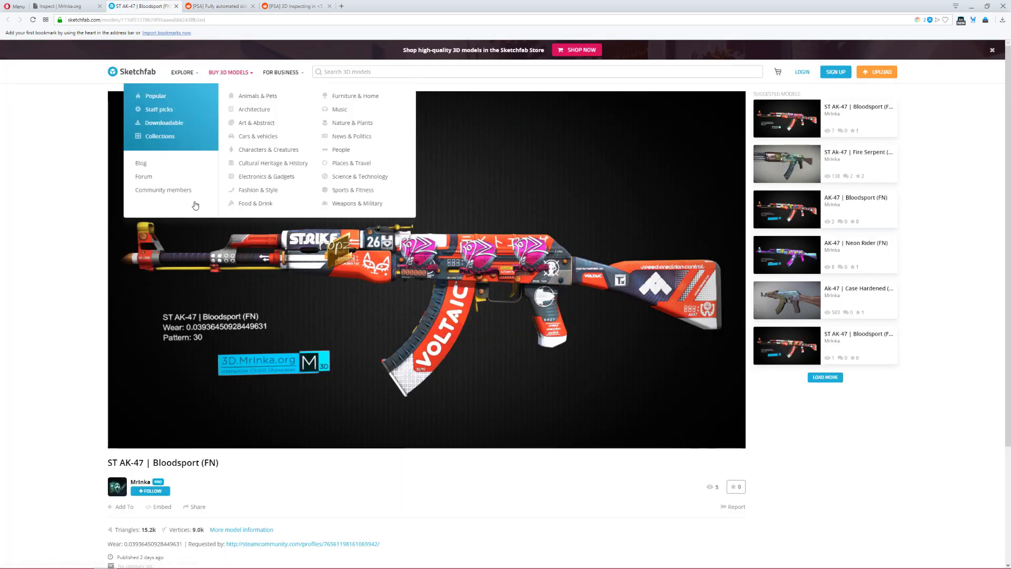
{"action": "left_click", "coordinate": [217, 5]}
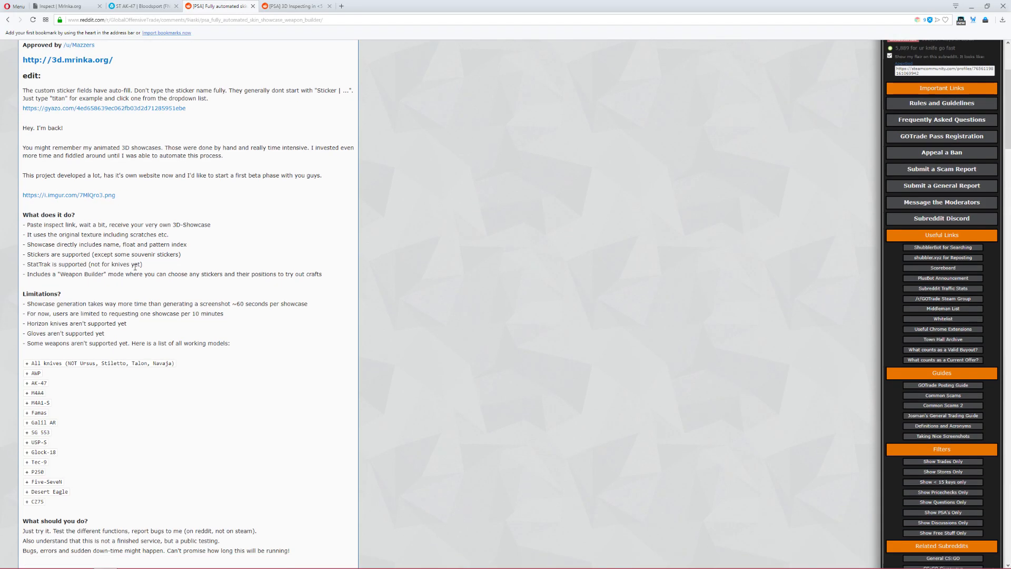
{"action": "scroll", "scroll_direction": "down", "scroll_amount": 3}
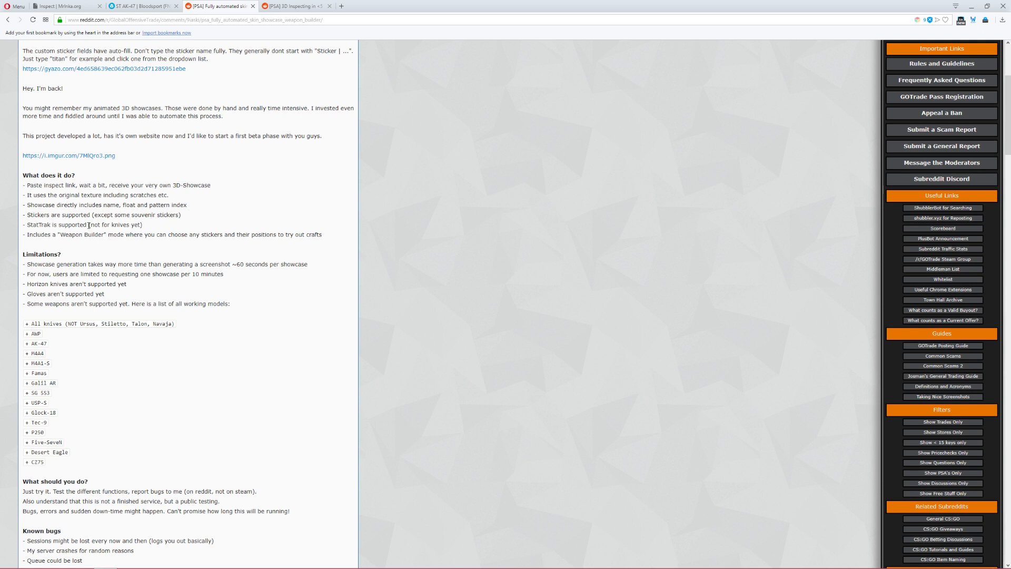
{"action": "scroll", "scroll_direction": "down", "scroll_amount": 3}
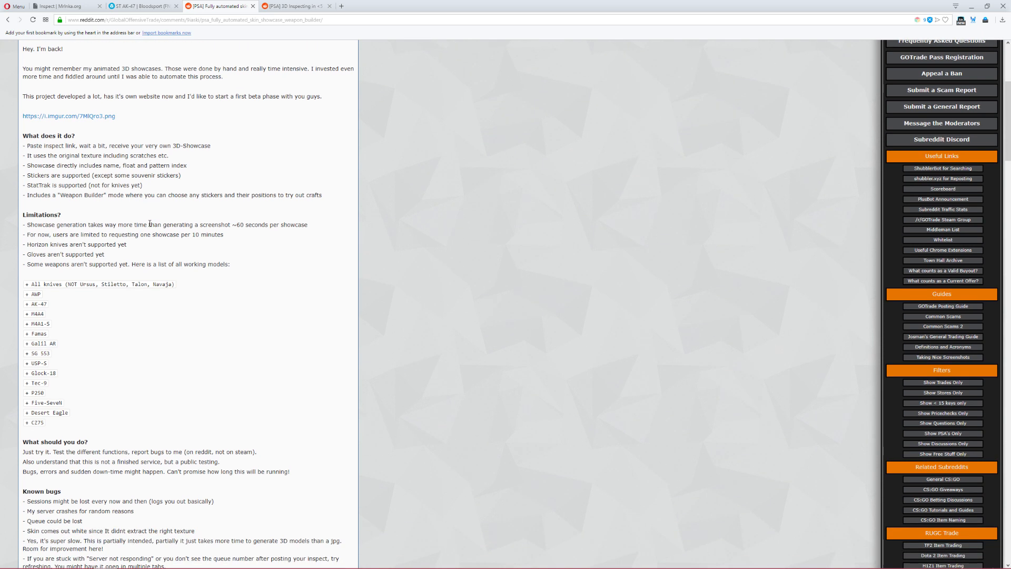
{"action": "scroll", "scroll_direction": "down", "scroll_amount": 3}
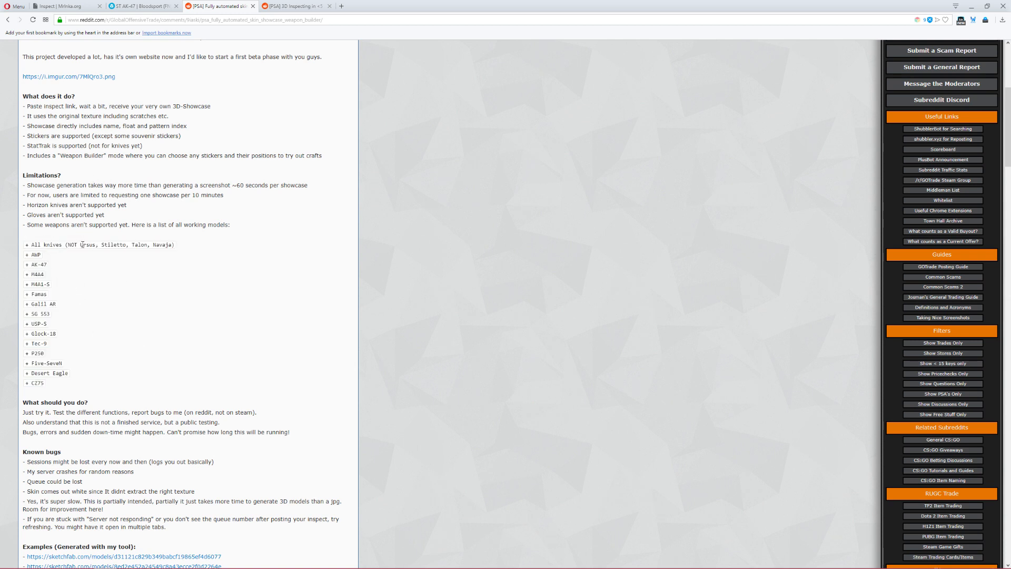
{"action": "mouse_move", "coordinate": [60, 322]}
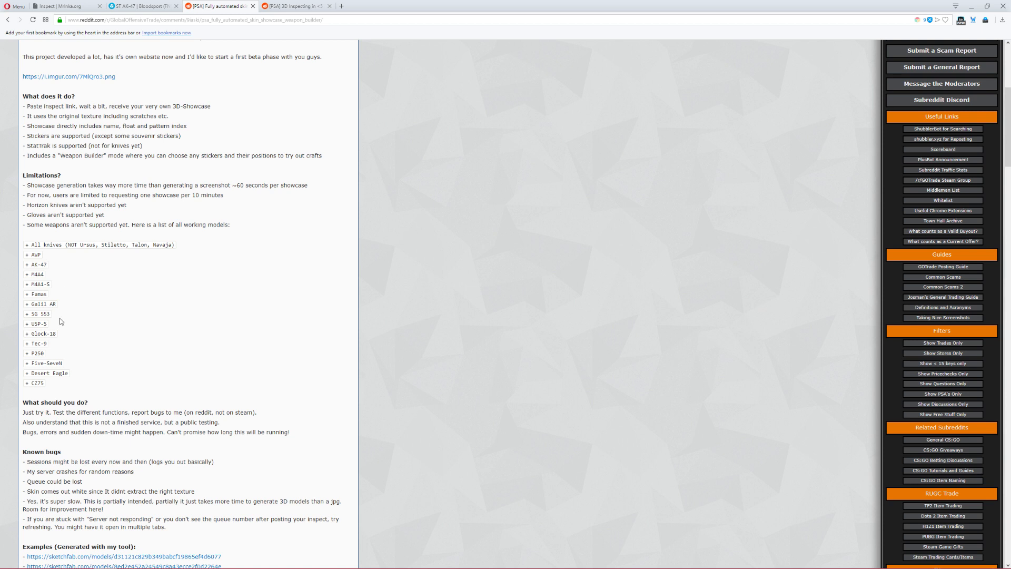
{"action": "mouse_move", "coordinate": [72, 326]}
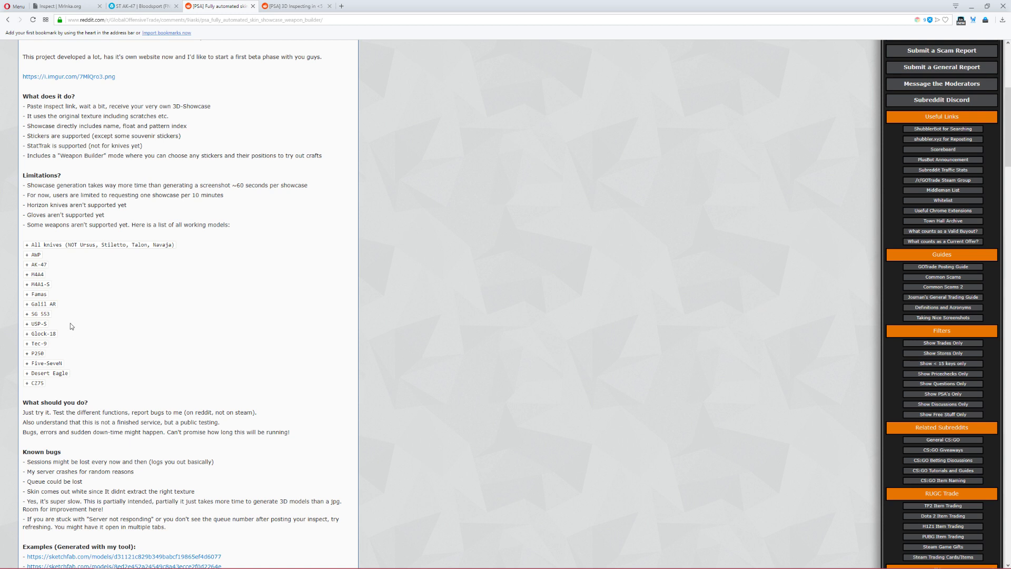
{"action": "mouse_move", "coordinate": [87, 327]}
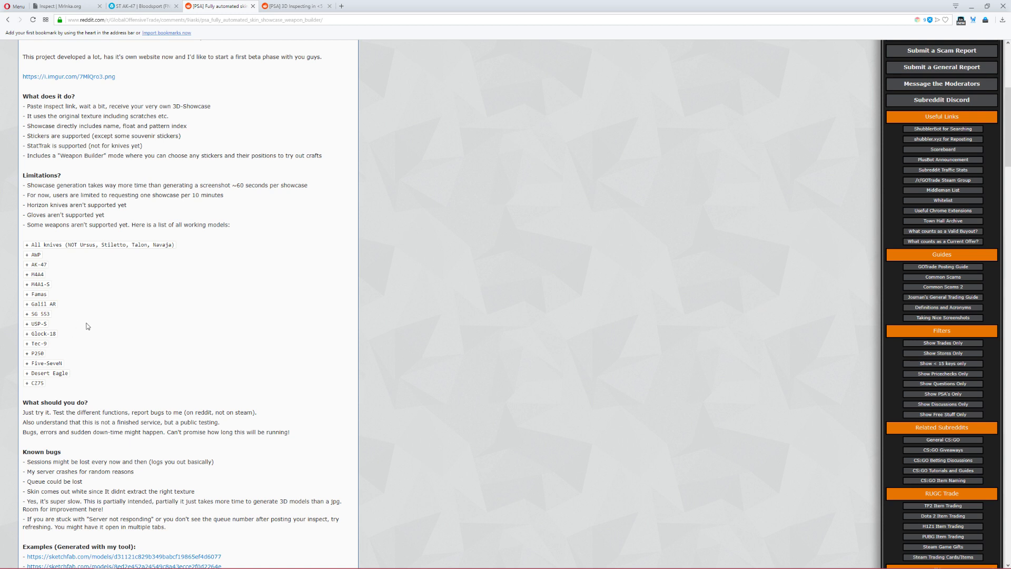
{"action": "scroll", "scroll_direction": "down", "scroll_amount": 3}
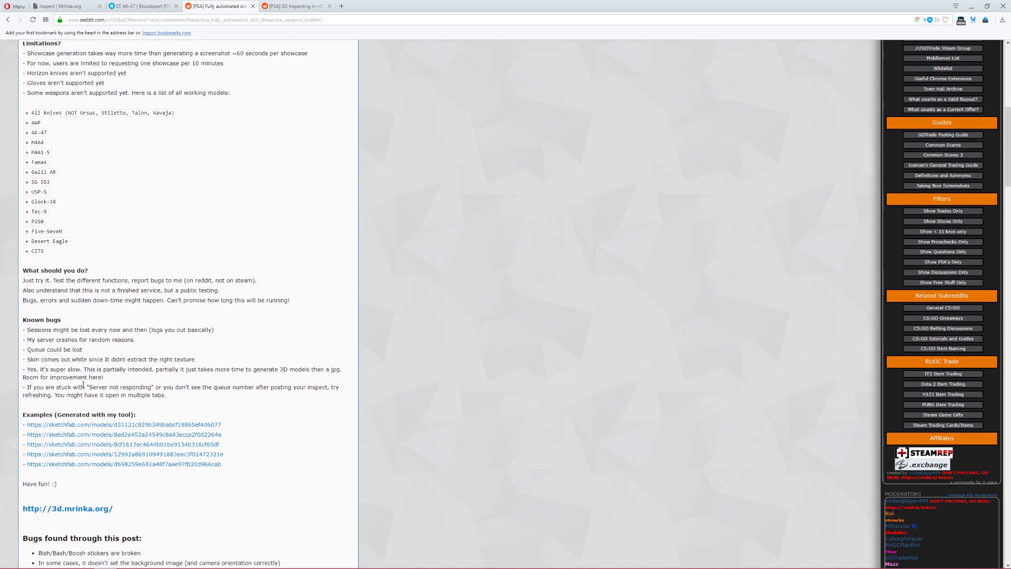
{"action": "scroll", "scroll_direction": "down", "scroll_amount": 3}
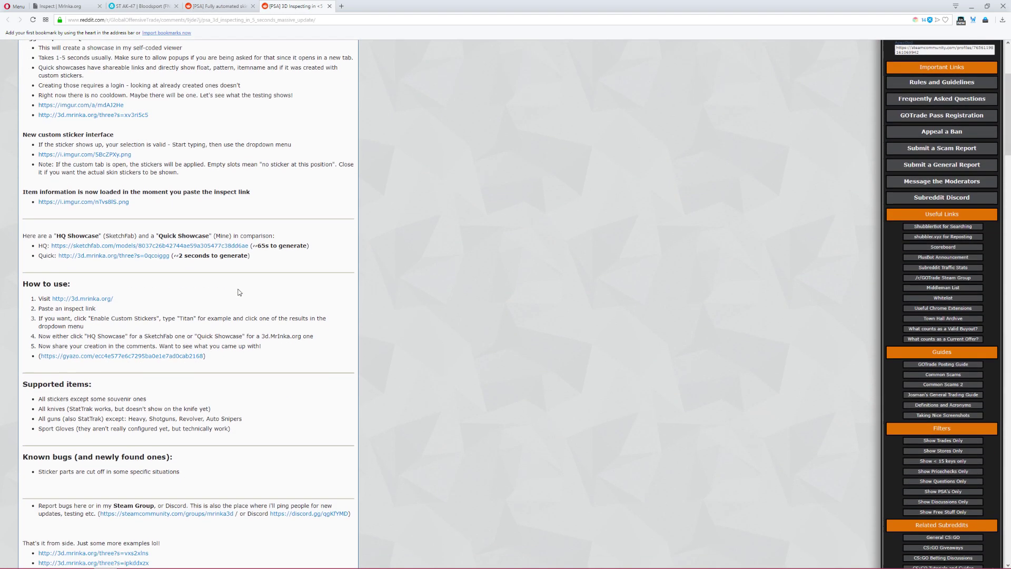
{"action": "scroll", "scroll_direction": "down", "scroll_amount": 3}
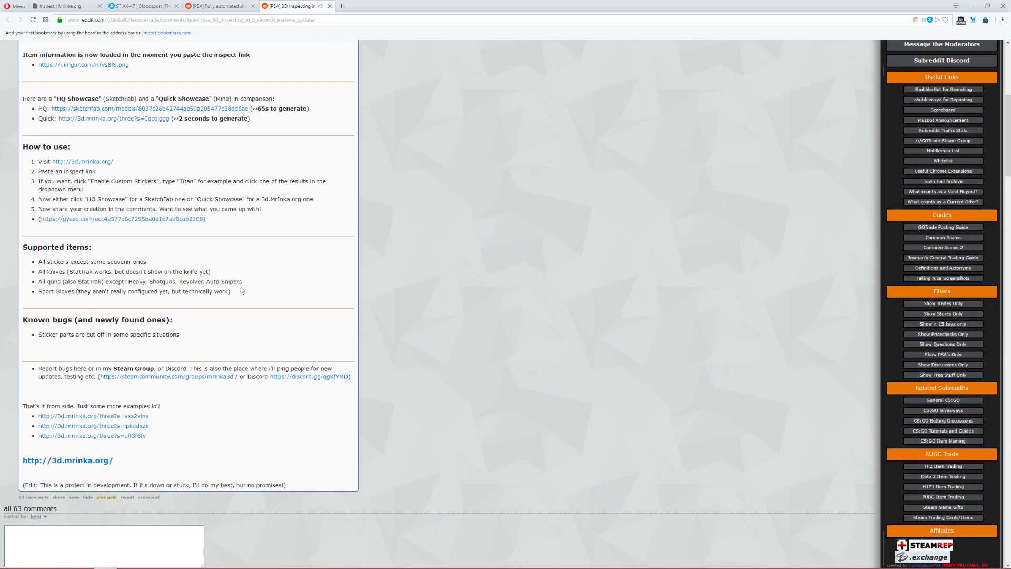
{"action": "mouse_move", "coordinate": [110, 381]}
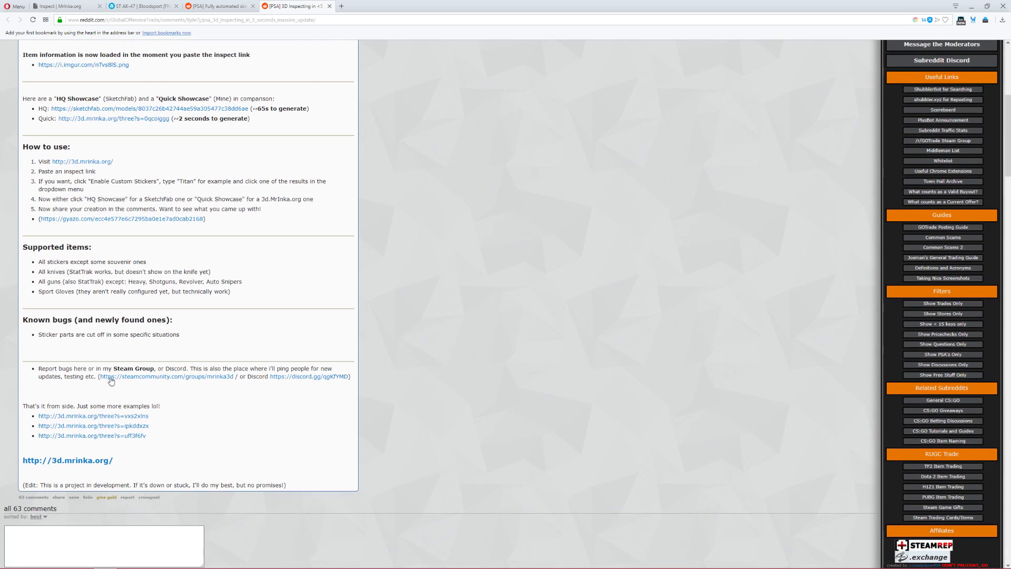
{"action": "mouse_move", "coordinate": [264, 378]}
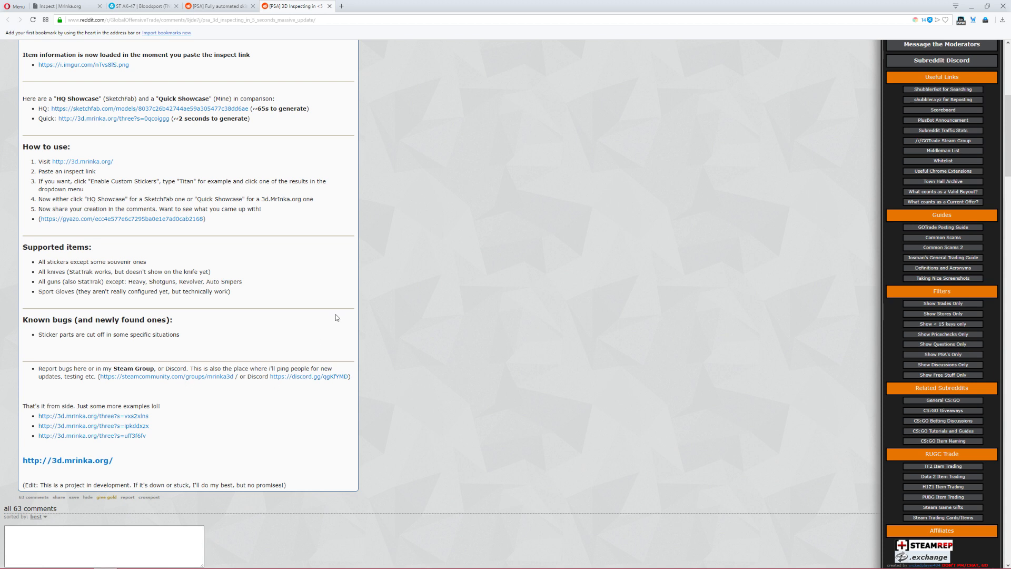
{"action": "mouse_move", "coordinate": [342, 329]}
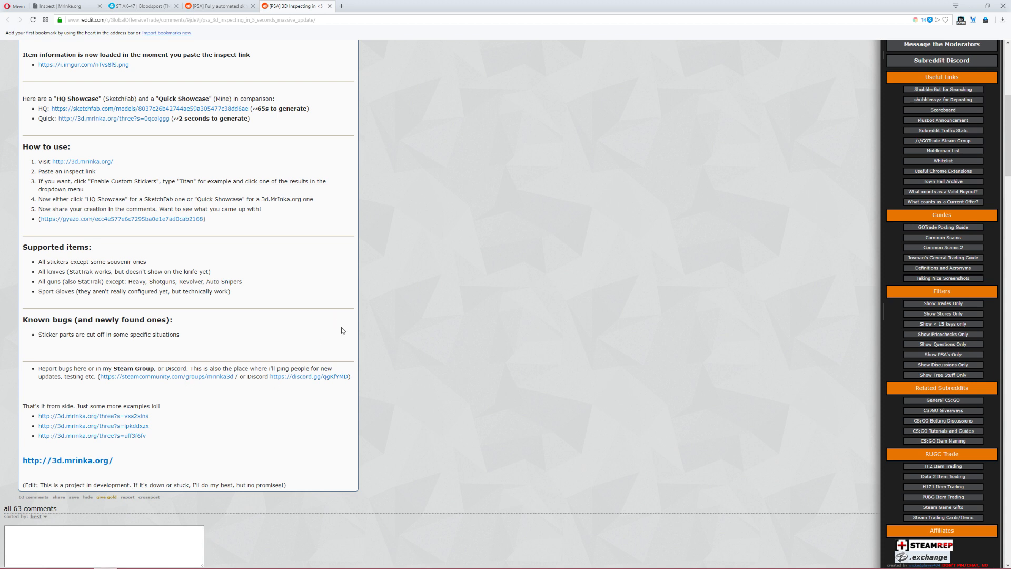
Finish skimming the Reddit post and return to the 3D.MrInka.org inspect page
{"action": "scroll", "scroll_direction": "up", "scroll_amount": 3}
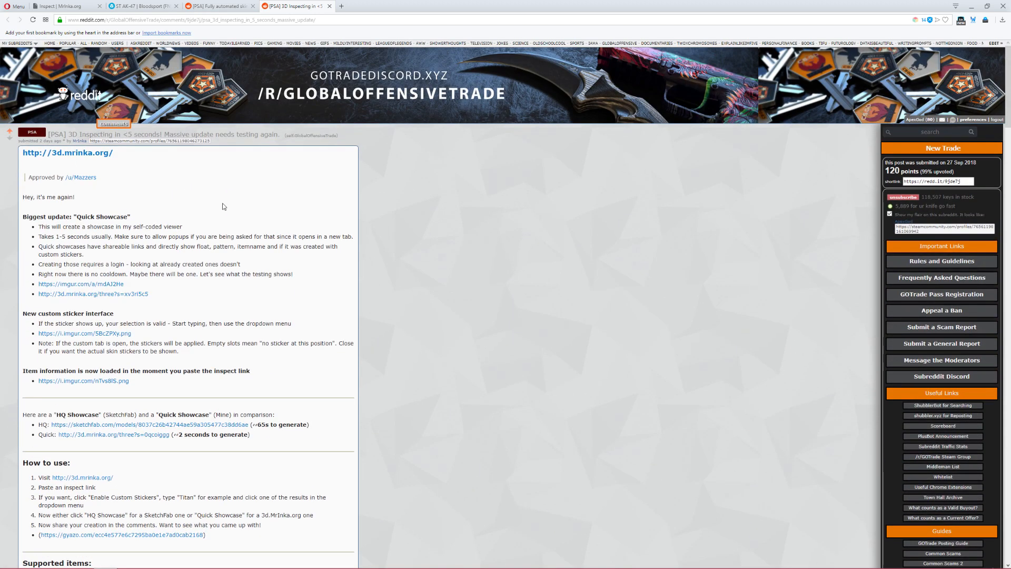
{"action": "mouse_move", "coordinate": [159, 191]}
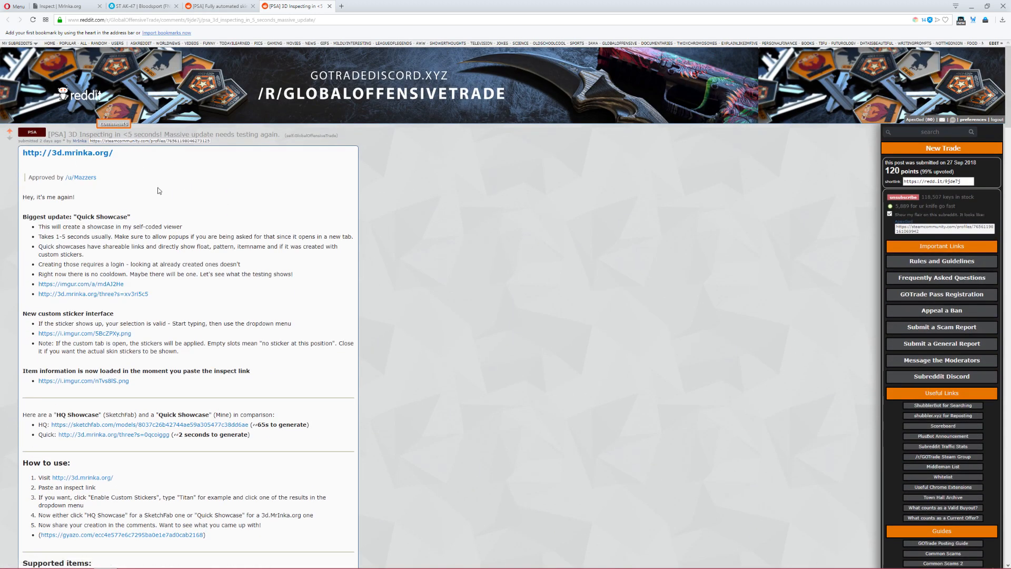
{"action": "mouse_move", "coordinate": [208, 107]}
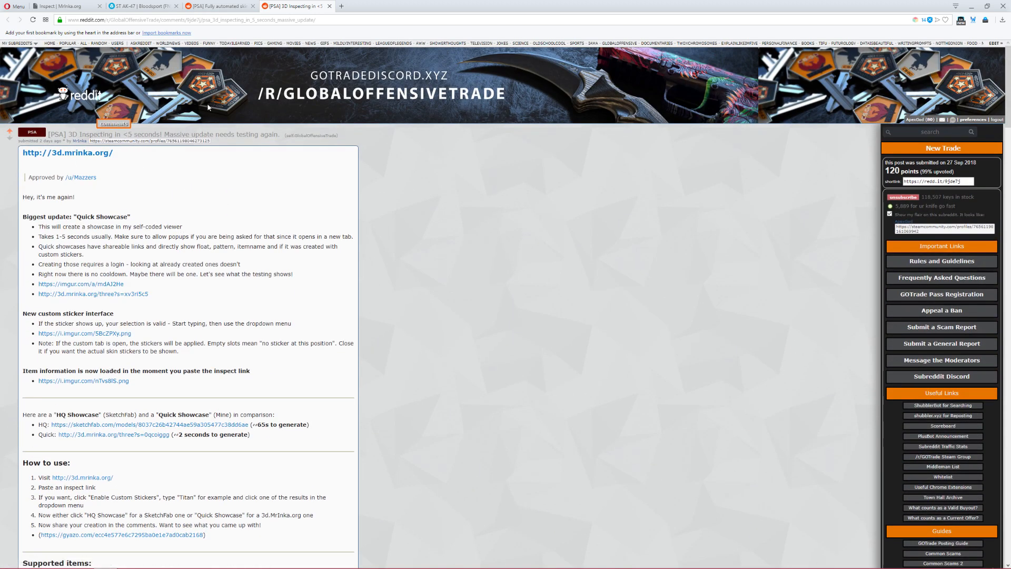
{"action": "scroll", "scroll_direction": "down", "scroll_amount": 3}
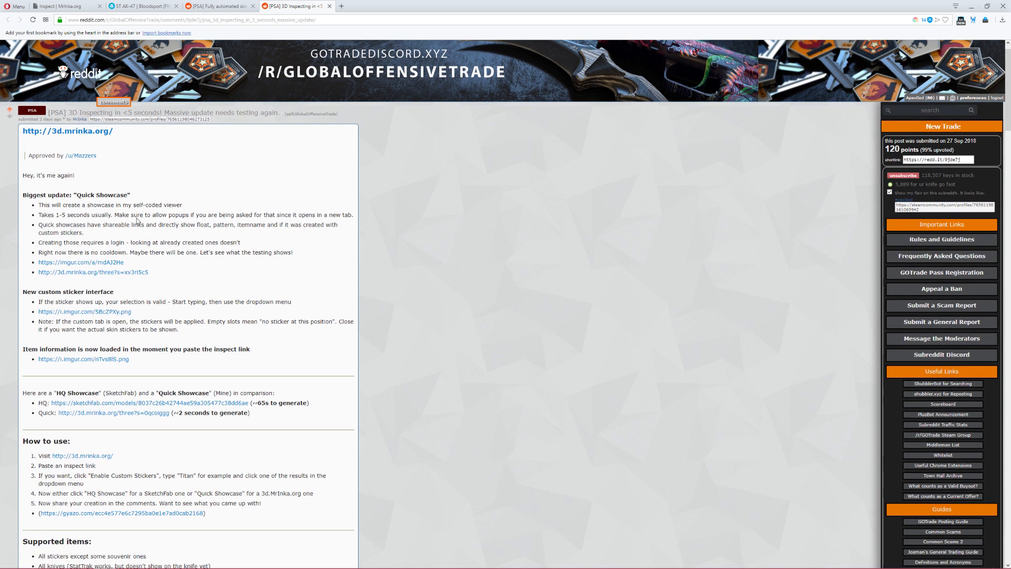
{"action": "scroll", "scroll_direction": "down", "scroll_amount": 3}
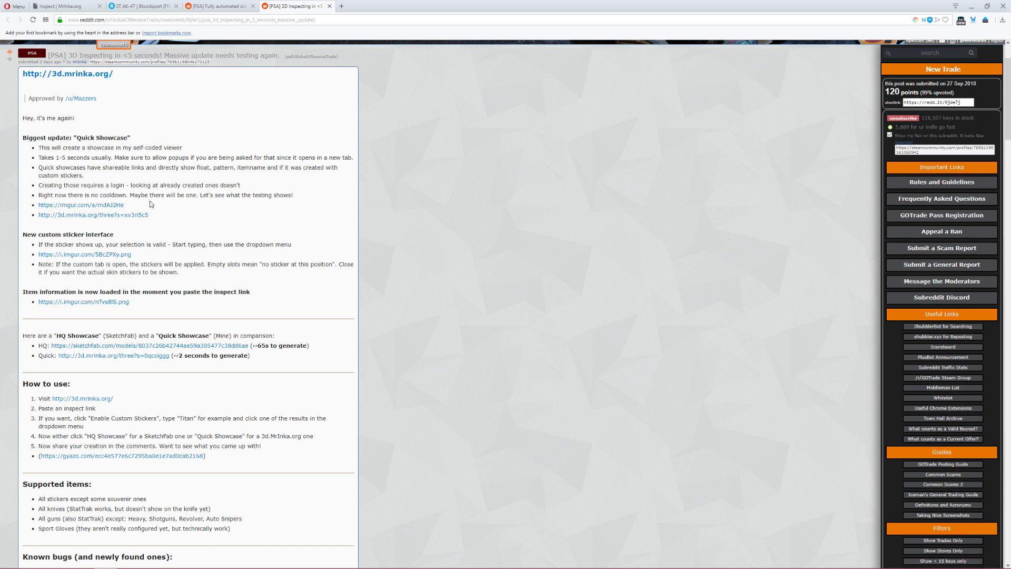
{"action": "left_click", "coordinate": [142, 5]}
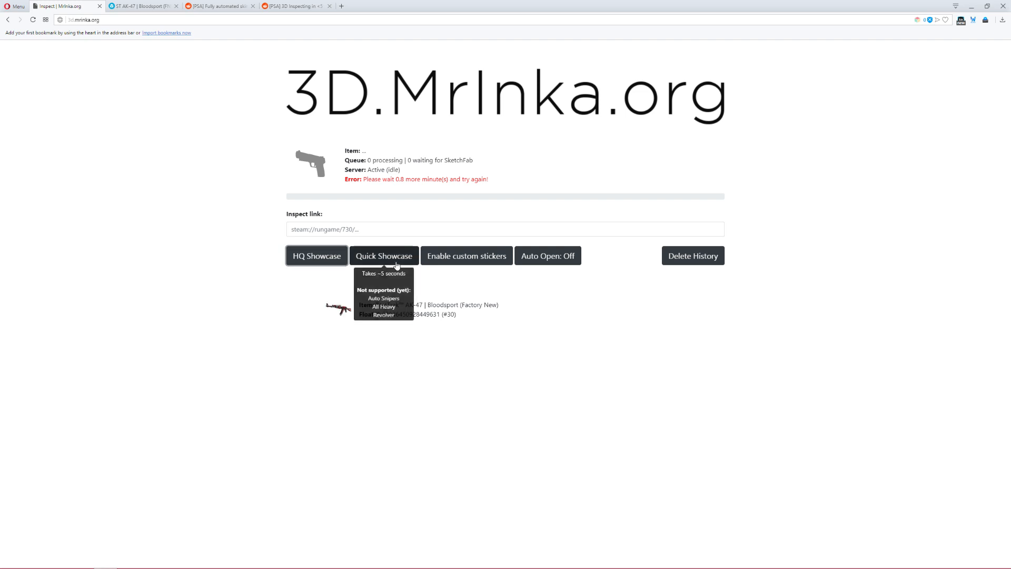
Paste the StatTrak AK-47 Vulcan inspect link, enable its custom stickers and request a Quick Showcase
{"action": "left_click", "coordinate": [383, 255]}
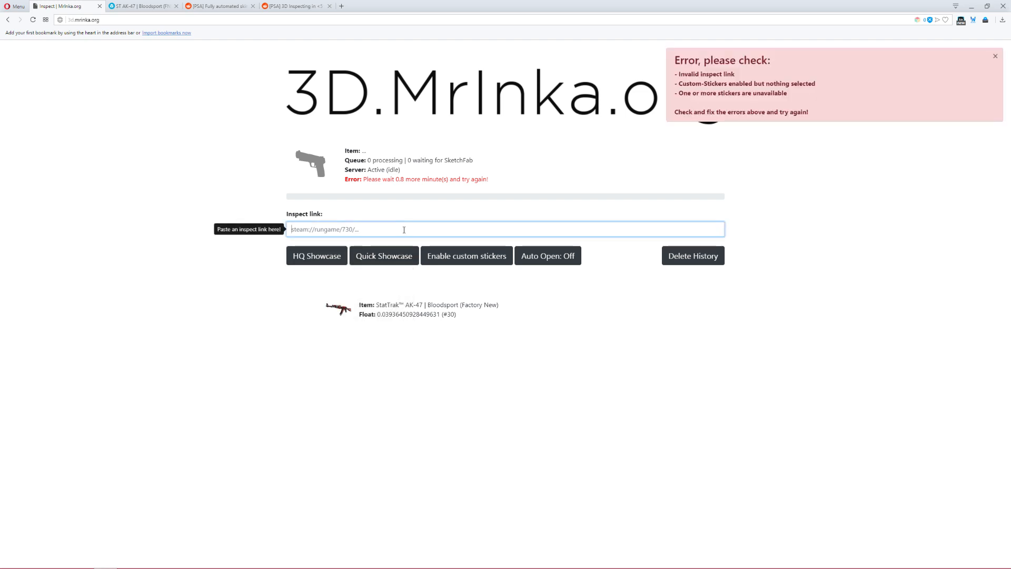
{"action": "type", "text": "="}
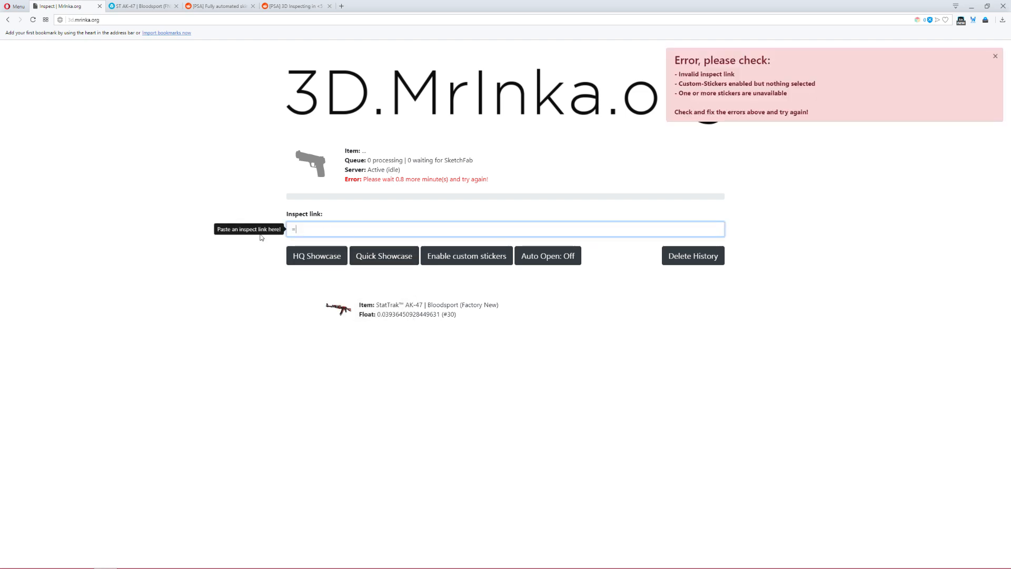
{"action": "left_click", "coordinate": [348, 6]}
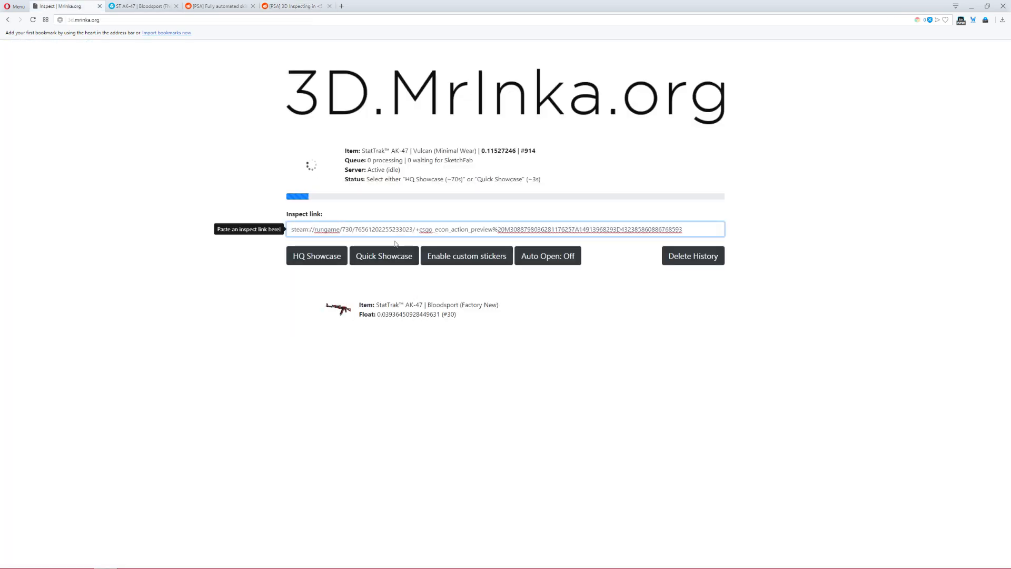
{"action": "left_click", "coordinate": [467, 255]}
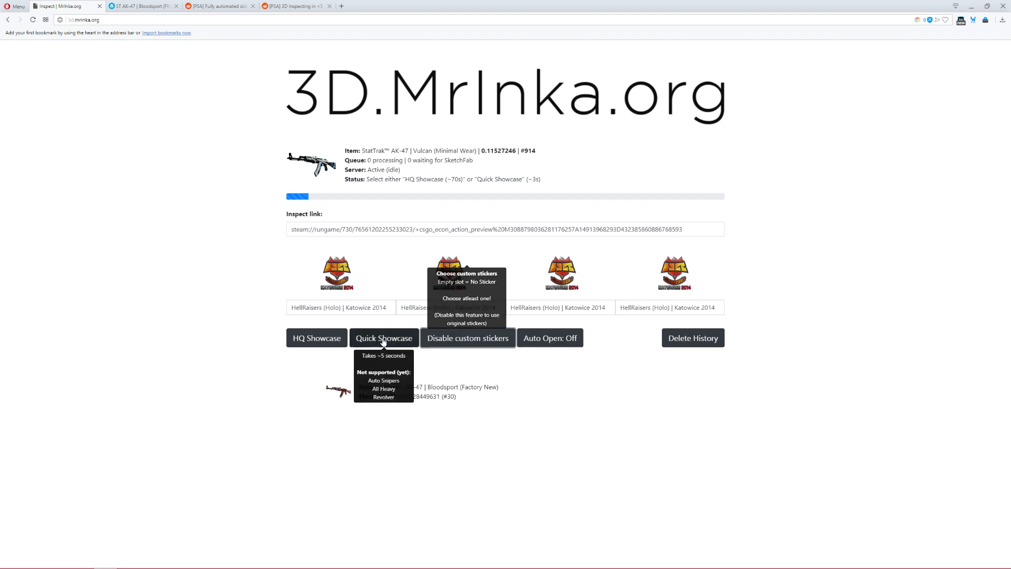
{"action": "left_click", "coordinate": [383, 338]}
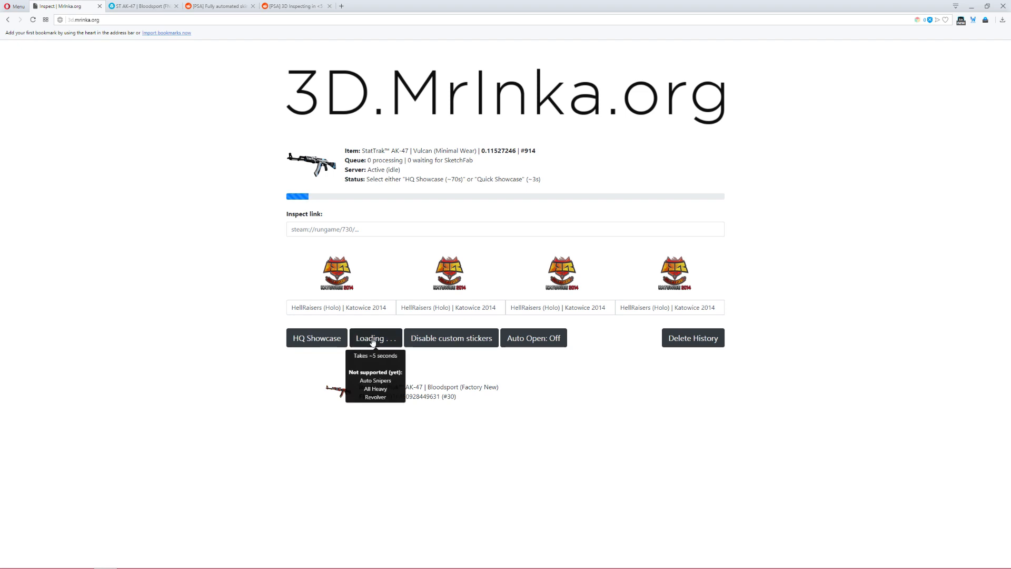
{"action": "mouse_move", "coordinate": [351, 375]}
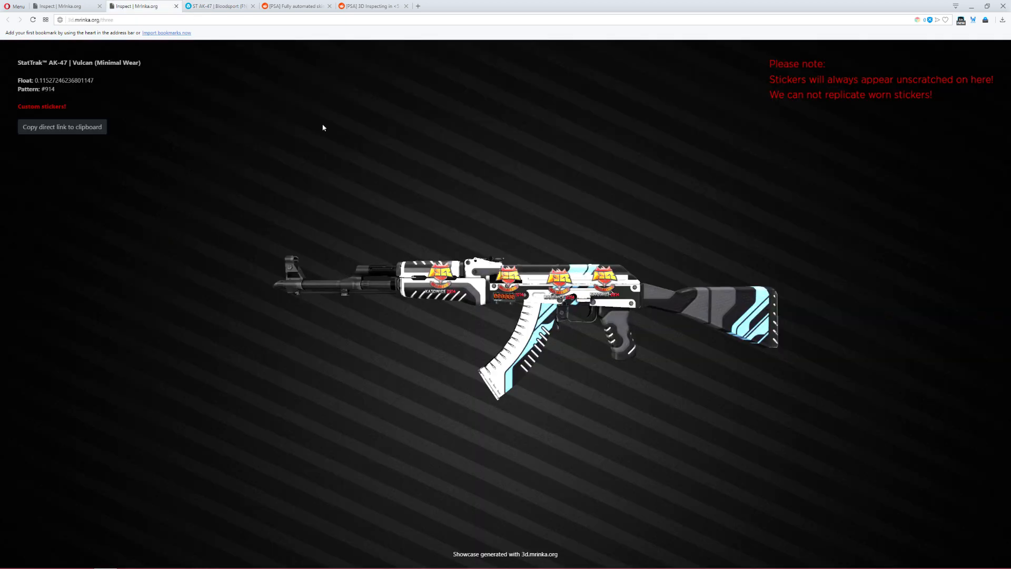
Compare the Sketchfab Bloodsport model with the Vulcan quick showcase and rotate the Vulcan
{"action": "left_click", "coordinate": [217, 5]}
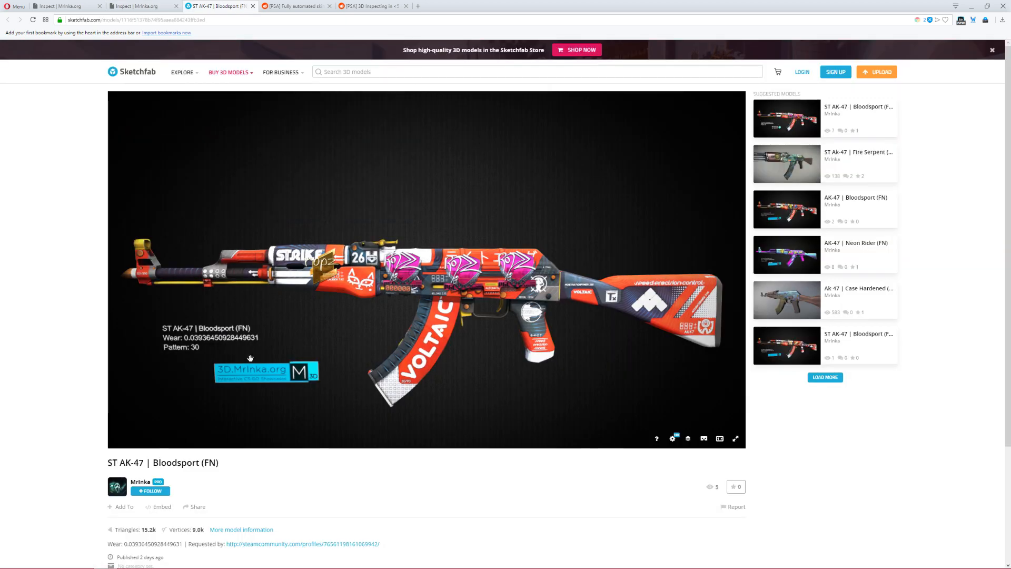
{"action": "left_click", "coordinate": [131, 5]}
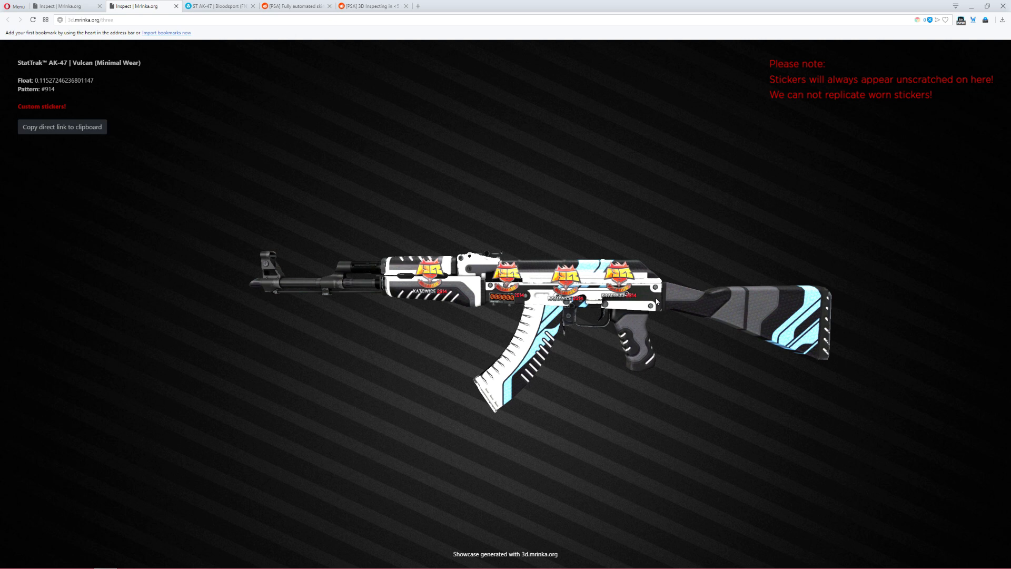
{"action": "mouse_move", "coordinate": [632, 312]}
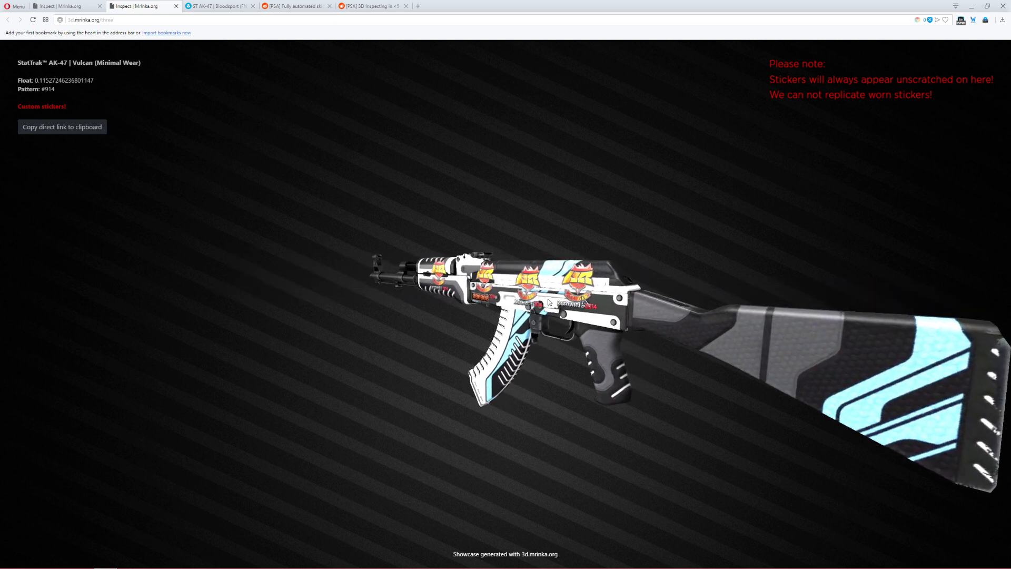
{"action": "left_click_drag", "start_coordinate": [547, 302], "coordinate": [633, 285]}
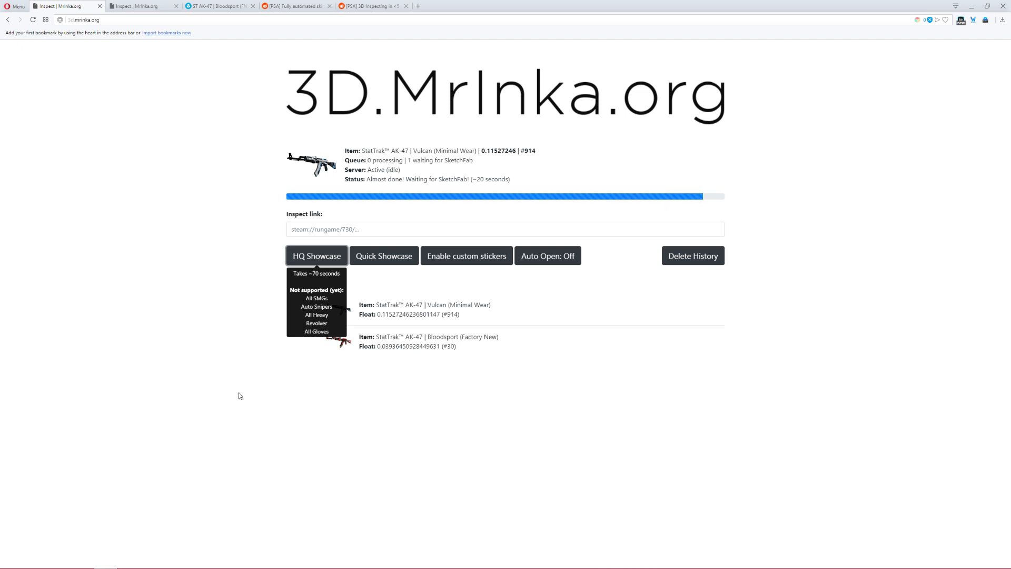
{"action": "mouse_move", "coordinate": [278, 323]}
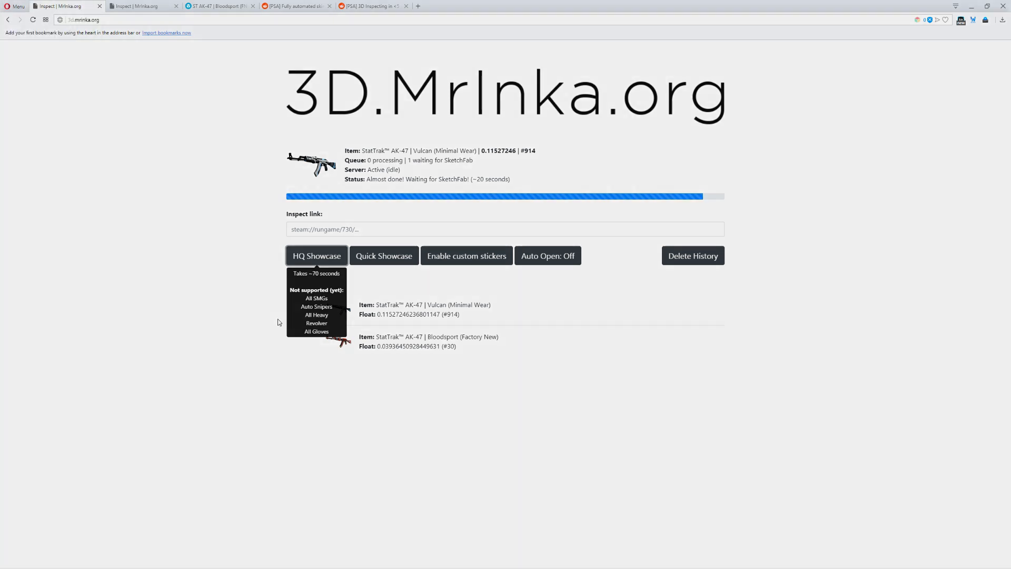